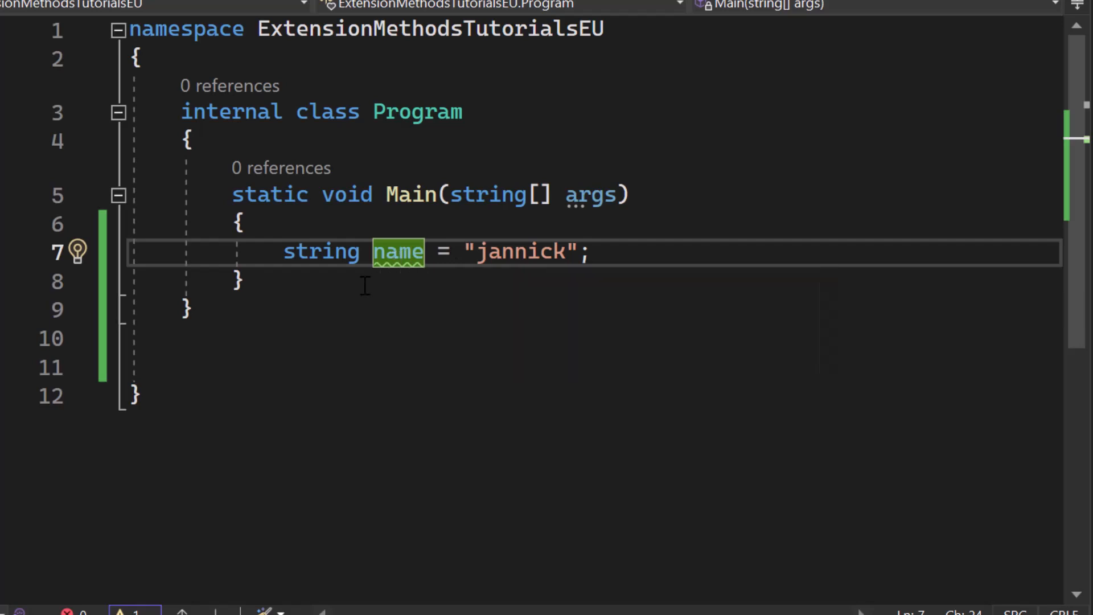
- Declare a public static class StringExtensions below the Program class
{"action": "left_click", "coordinate": [240, 281]}
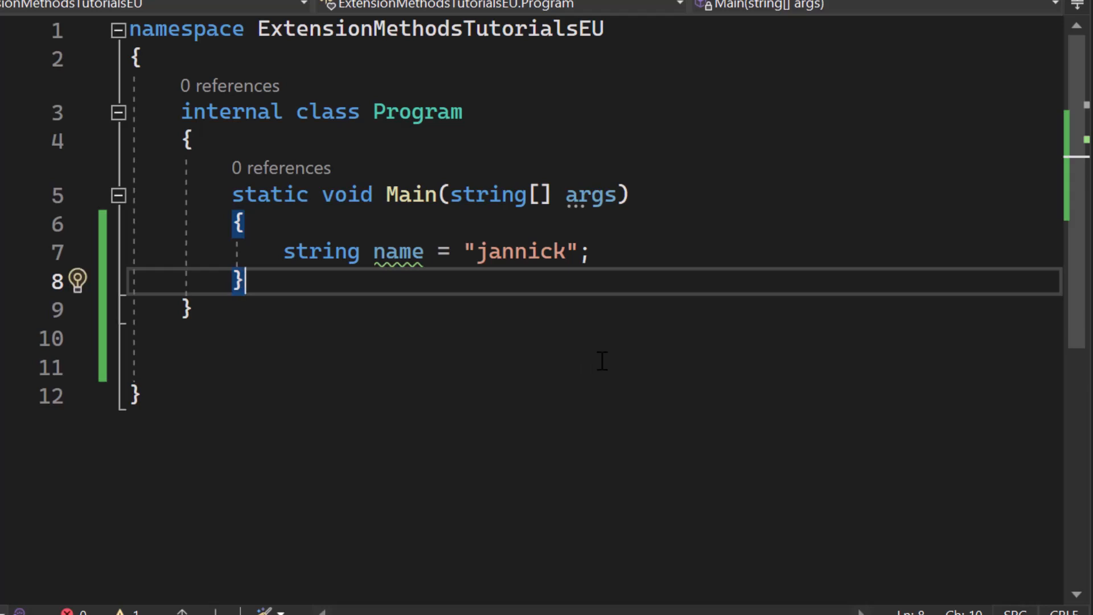
{"action": "mouse_move", "coordinate": [632, 272]}
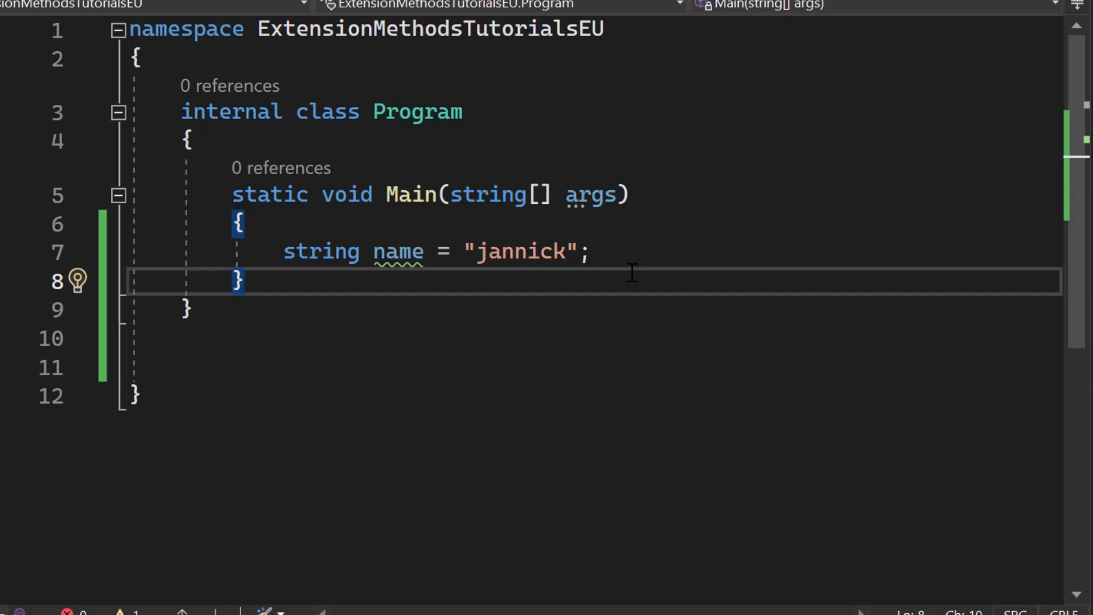
{"action": "mouse_move", "coordinate": [352, 17]}
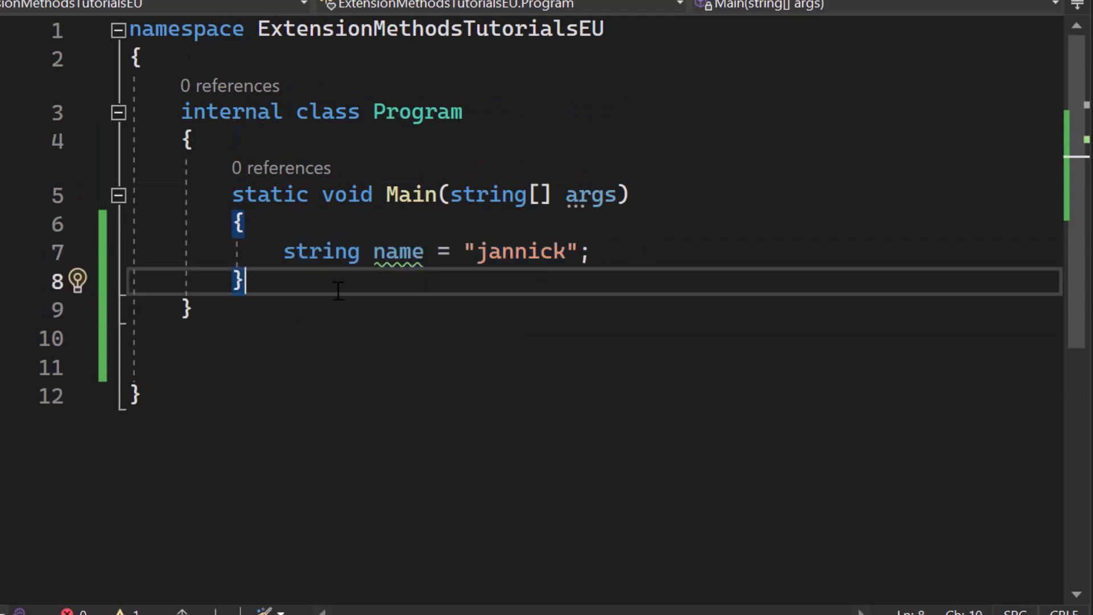
{"action": "mouse_move", "coordinate": [401, 287]}
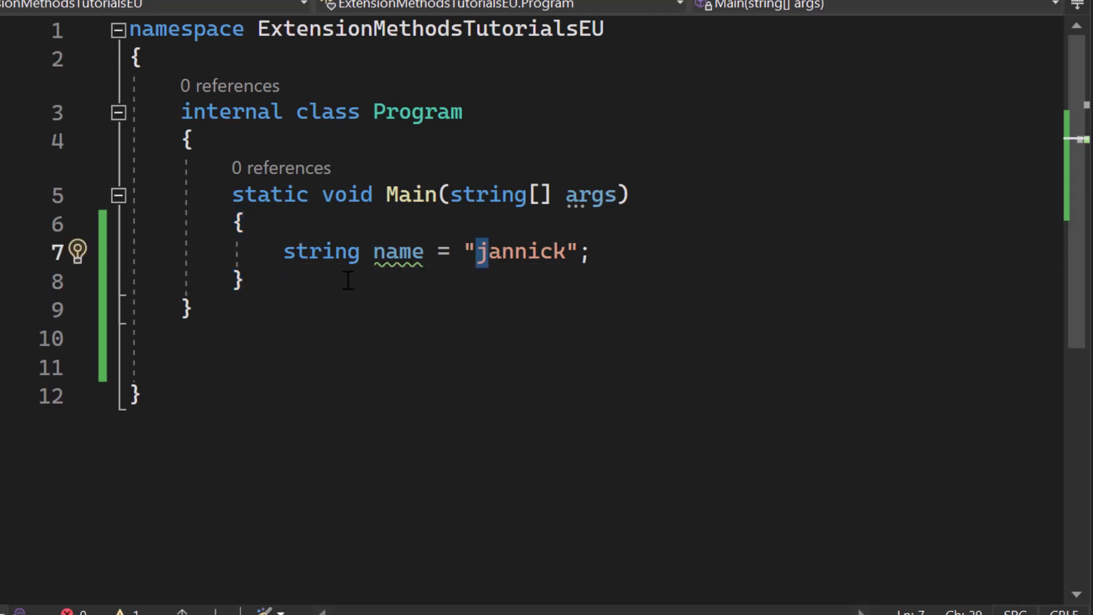
{"action": "type", "text": "public static class"}
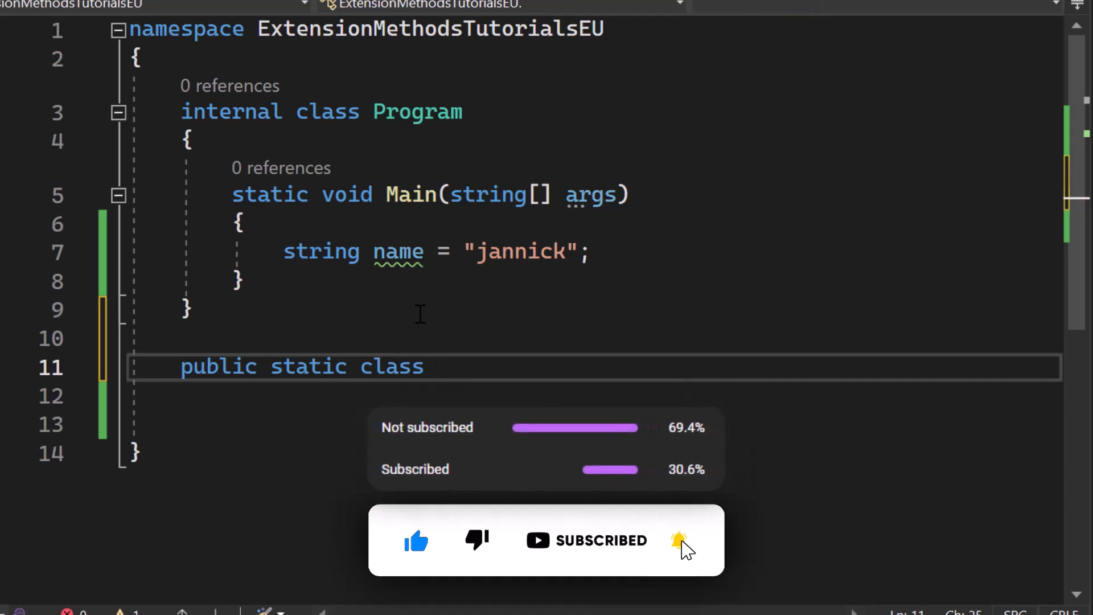
{"action": "type", "text": "String"}
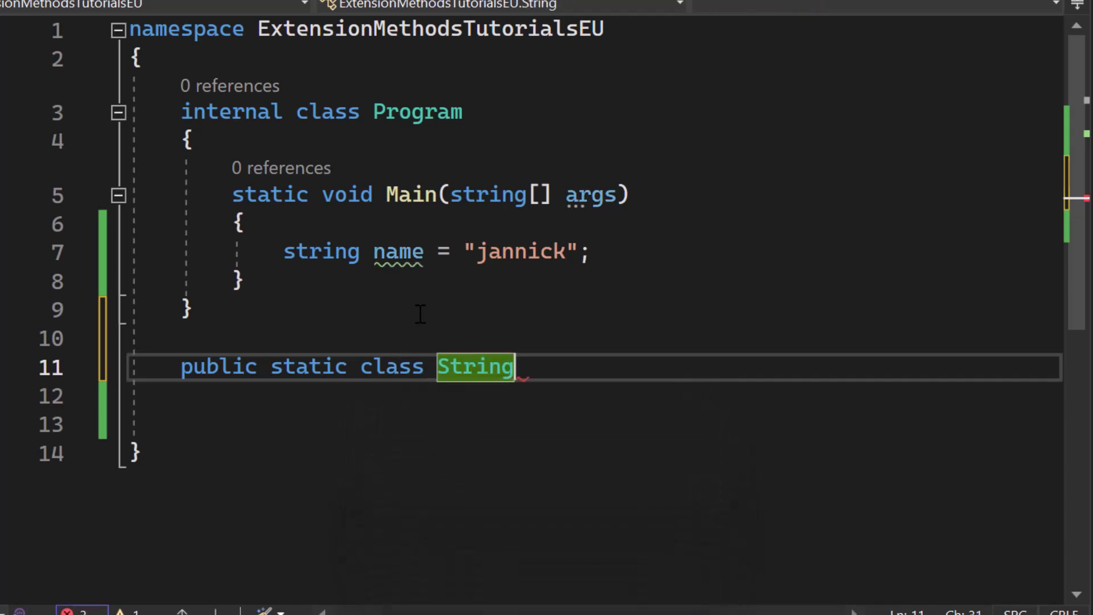
{"action": "type", "text": "Extensions"}
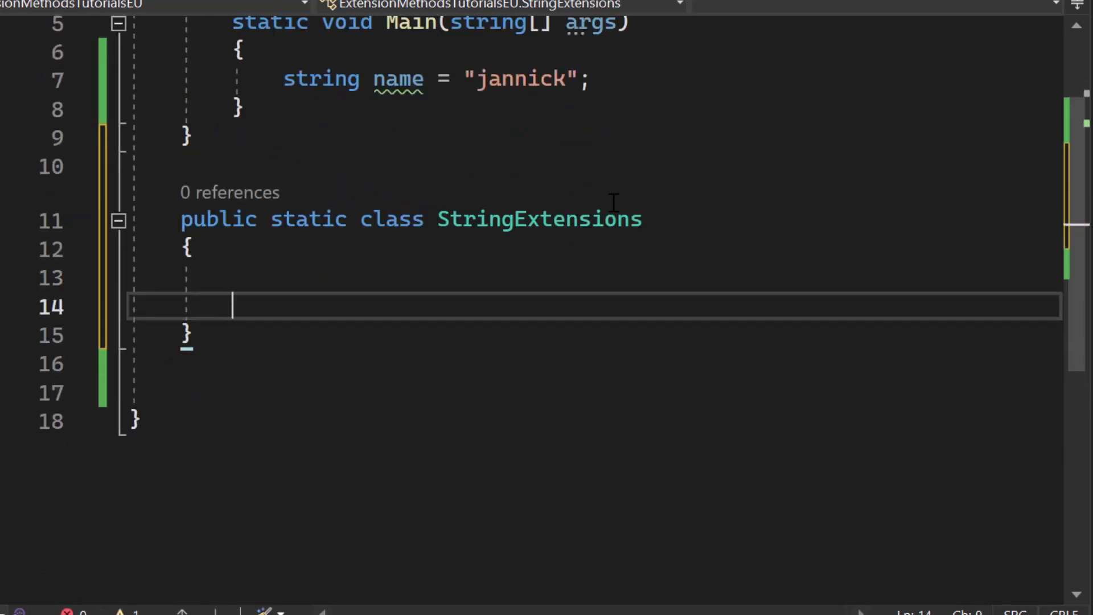
- Start a public static string Capitalize(this string input) extension method inside it
{"action": "type", "text": "public static"}
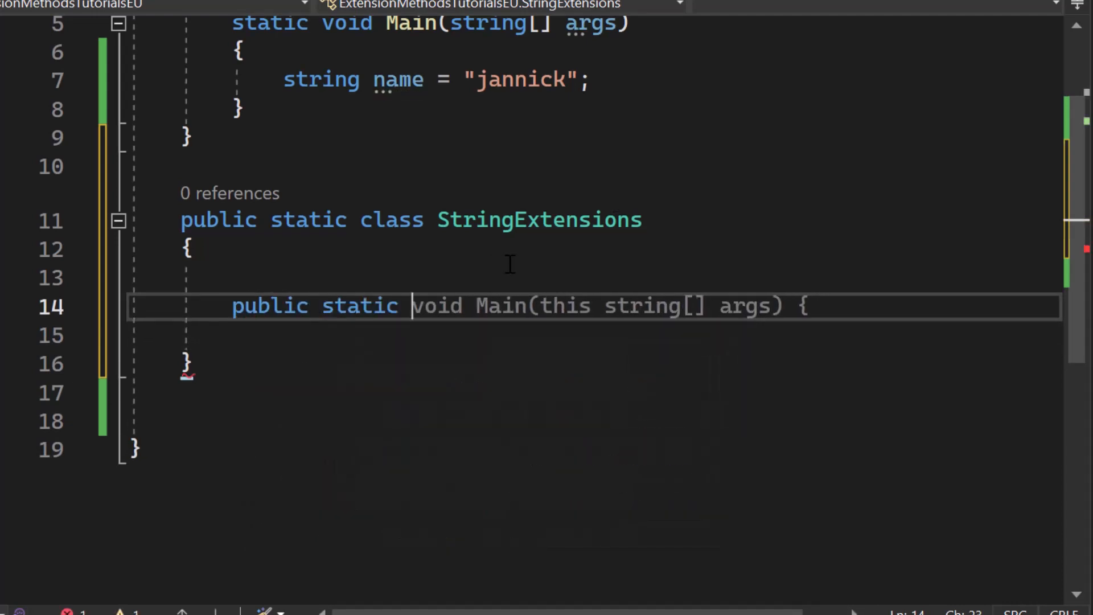
{"action": "type", "text": "string Capital"}
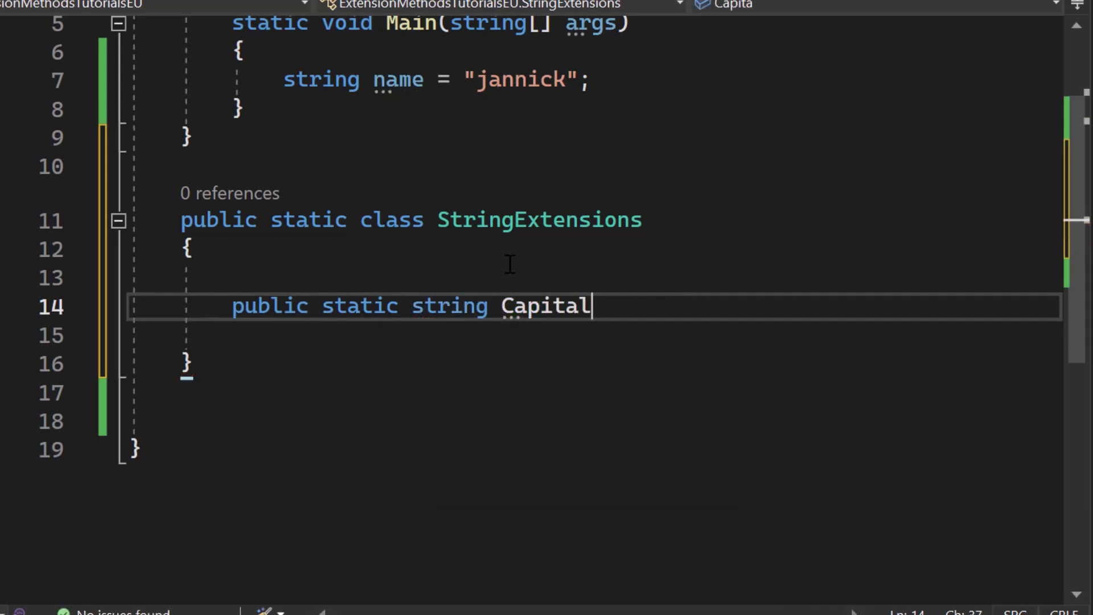
{"action": "type", "text": "ize(this string s) {"}
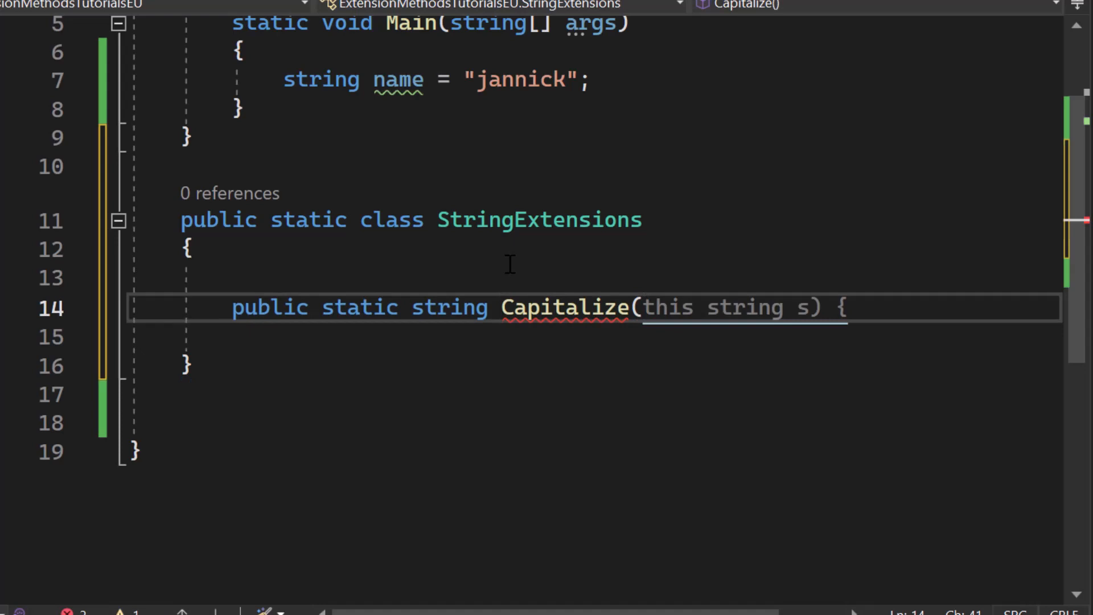
{"action": "type", "text": "this"}
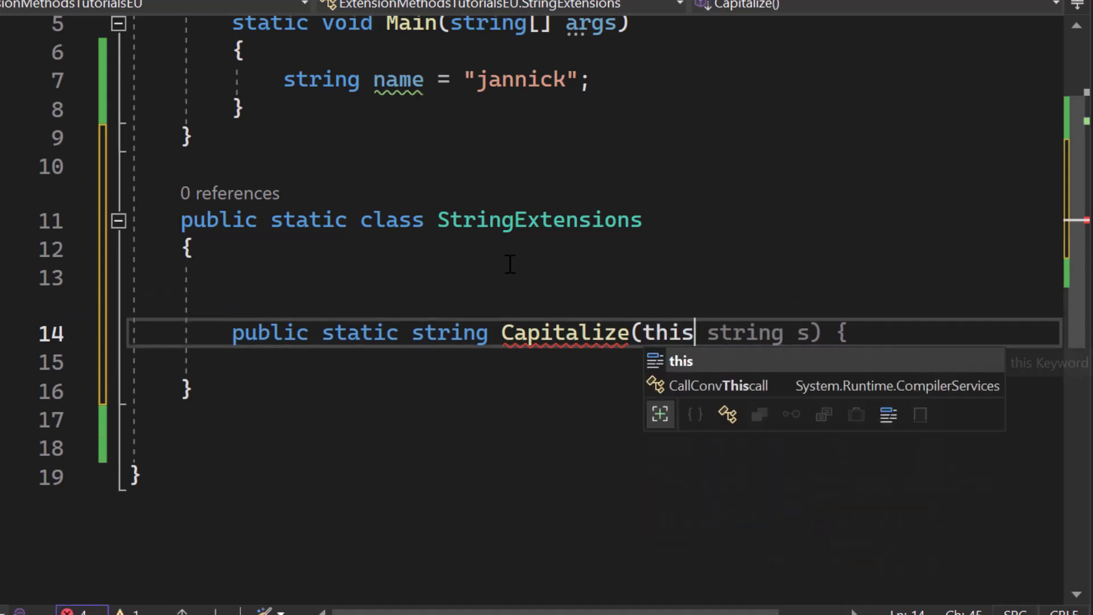
{"action": "type", "text": "s"}
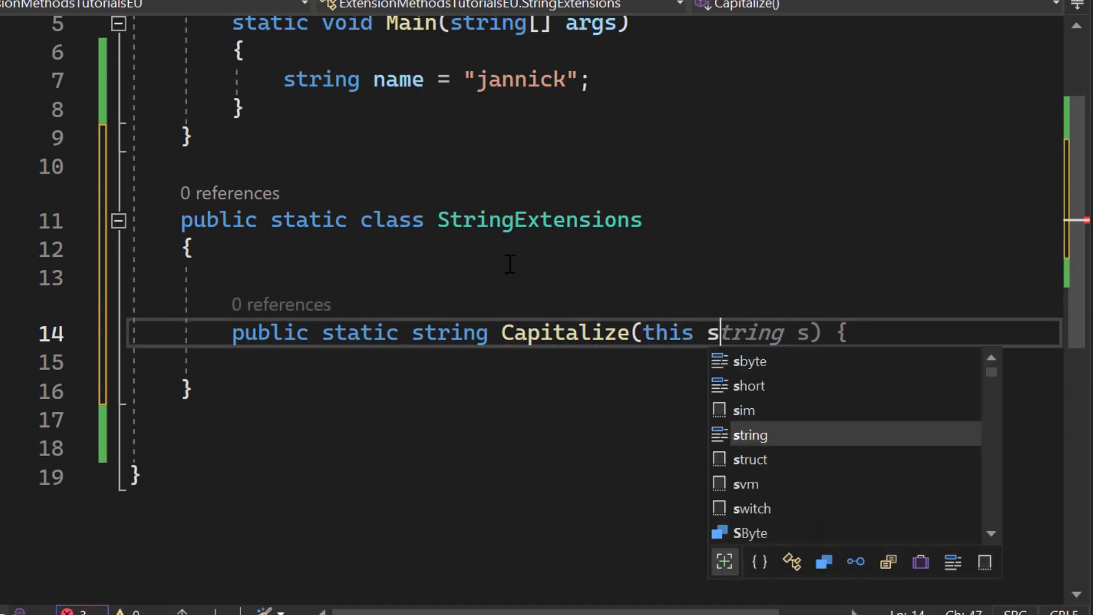
{"action": "type", "text": "tring input)"}
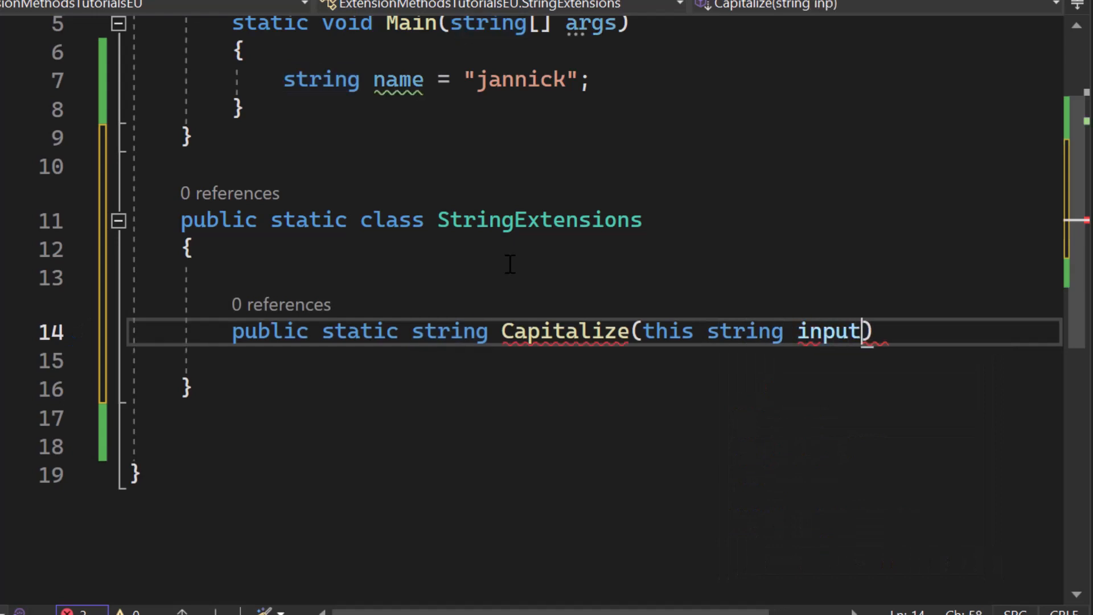
{"action": "type", "text": "{"}
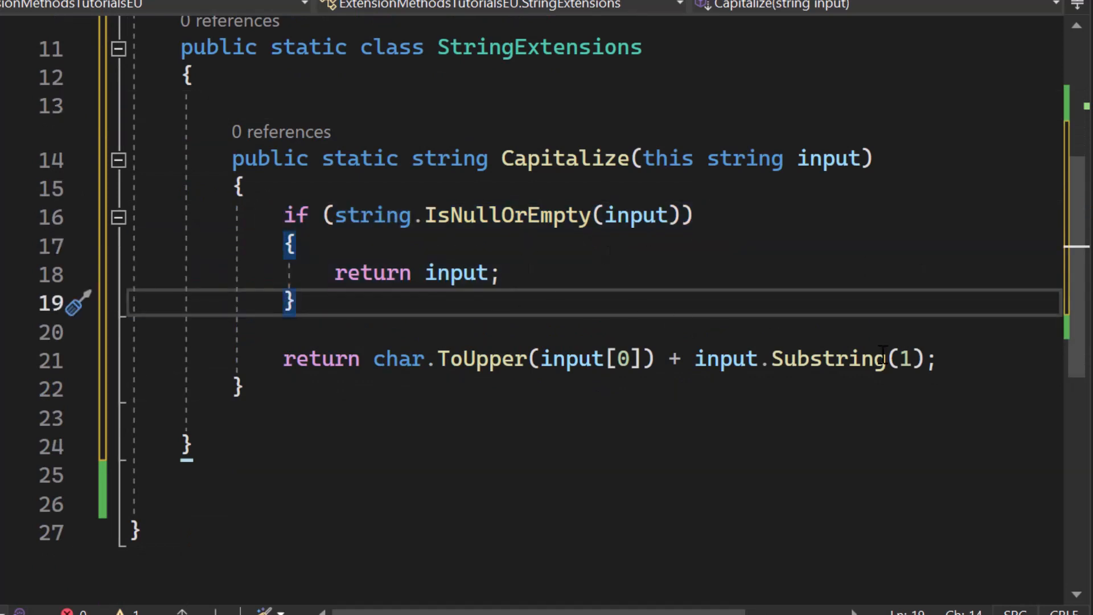
{"action": "mouse_move", "coordinate": [568, 359]}
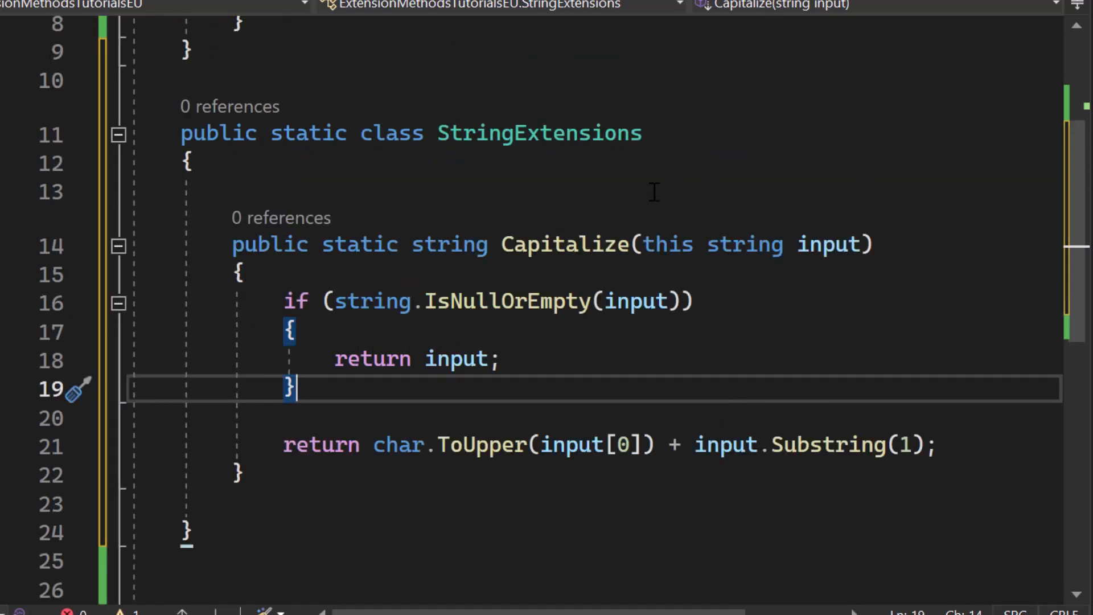
{"action": "scroll", "scroll_direction": "up", "scroll_amount": 3}
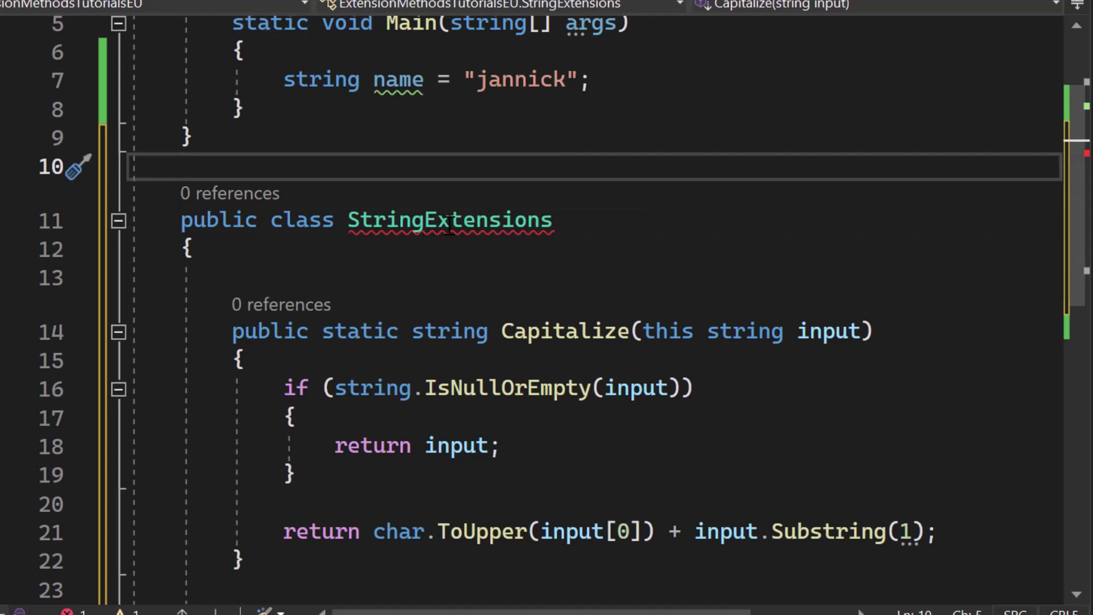
{"action": "mouse_move", "coordinate": [450, 220]}
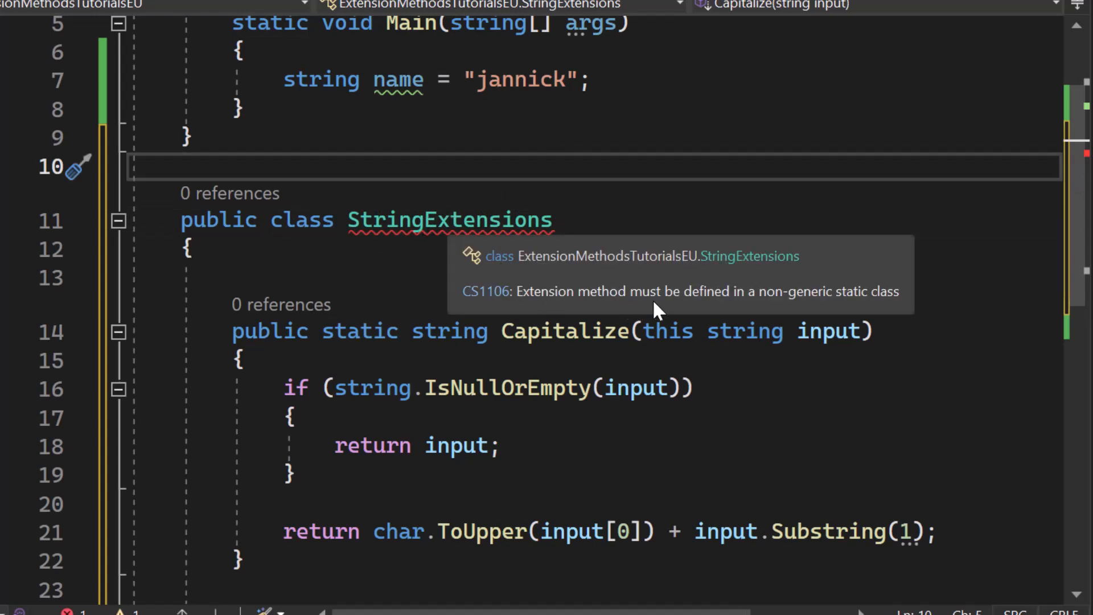
{"action": "mouse_move", "coordinate": [361, 294]}
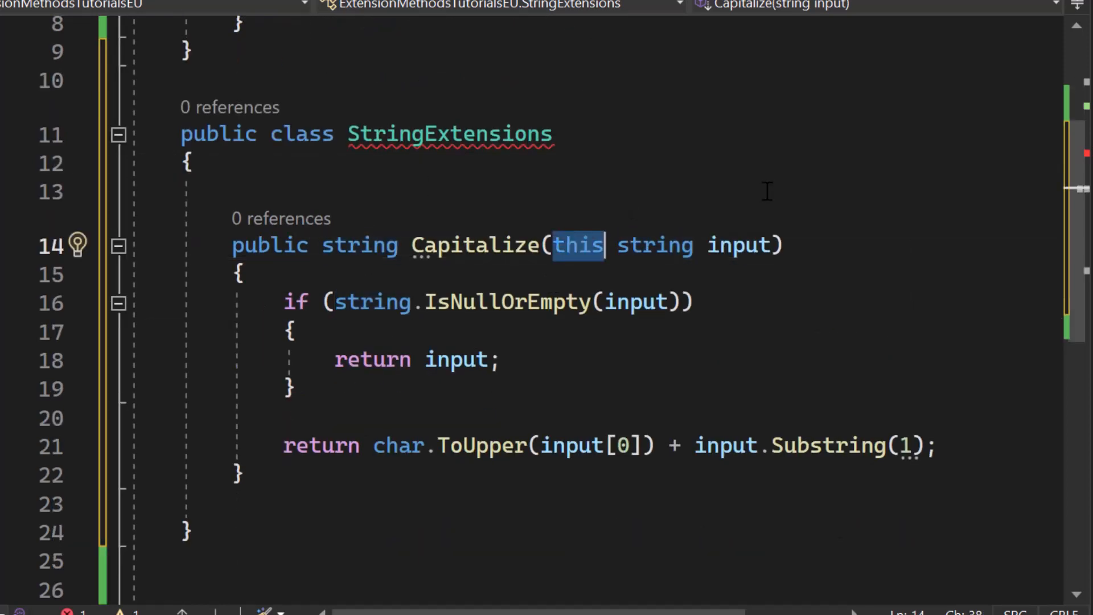
{"action": "key", "text": "Delete"}
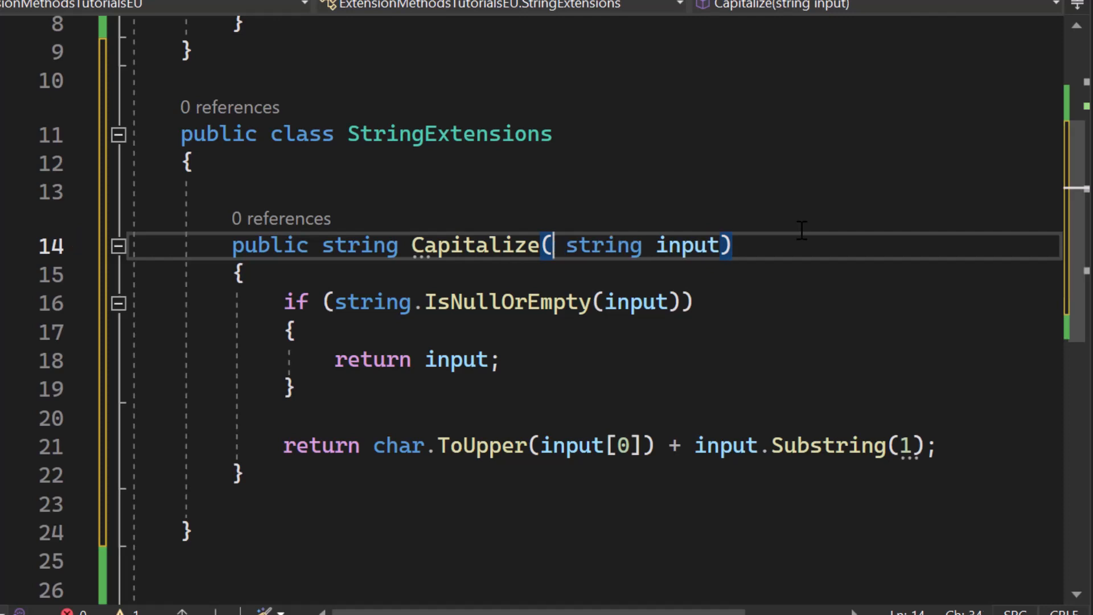
{"action": "type", "text": "this"}
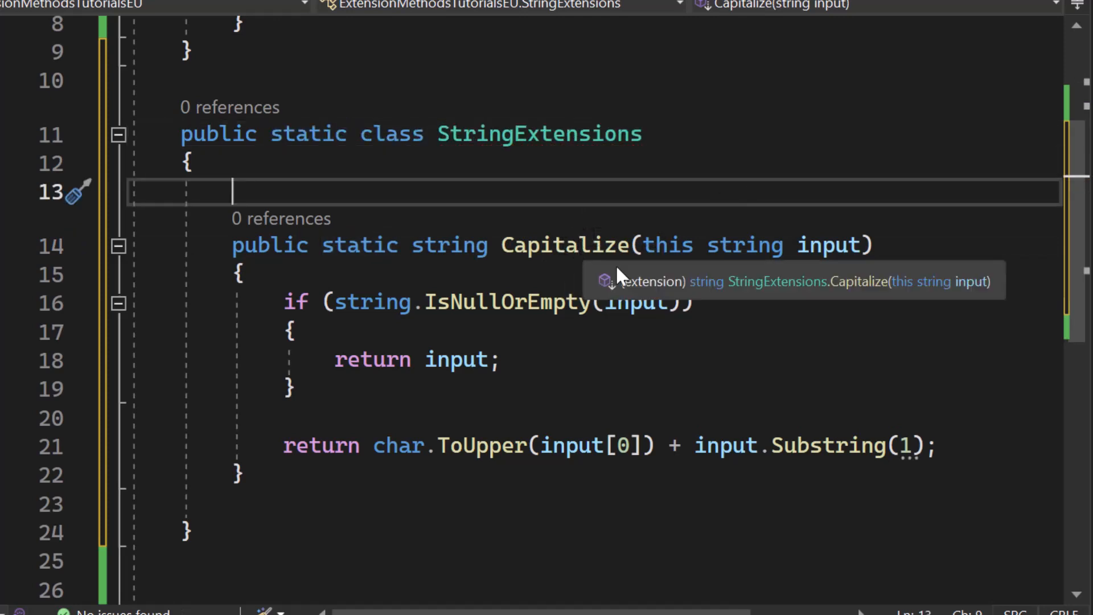
{"action": "mouse_move", "coordinate": [644, 296]}
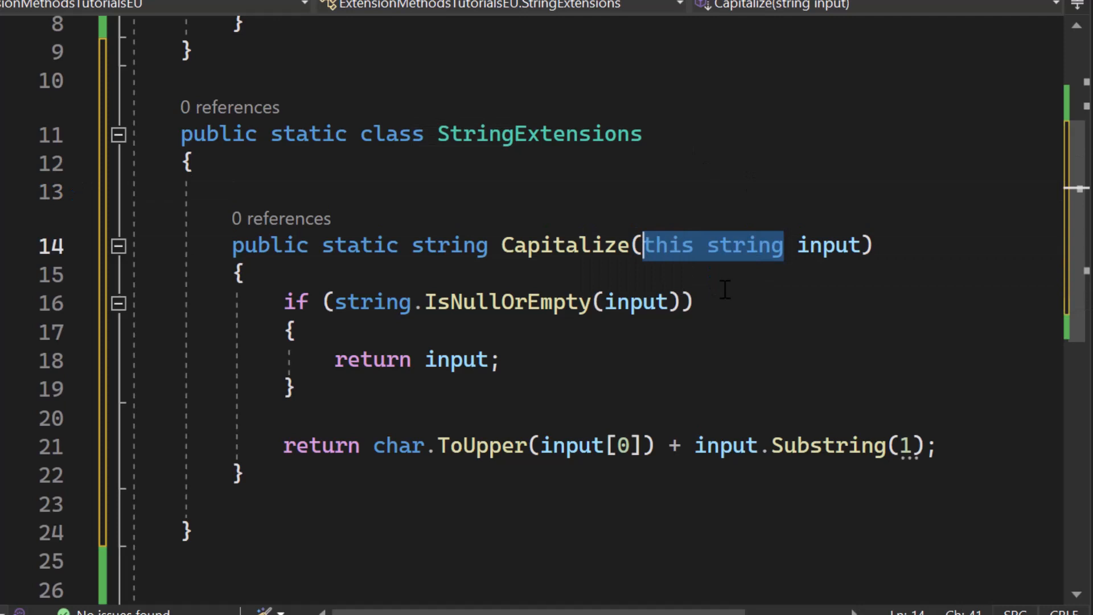
{"action": "mouse_move", "coordinate": [480, 271]}
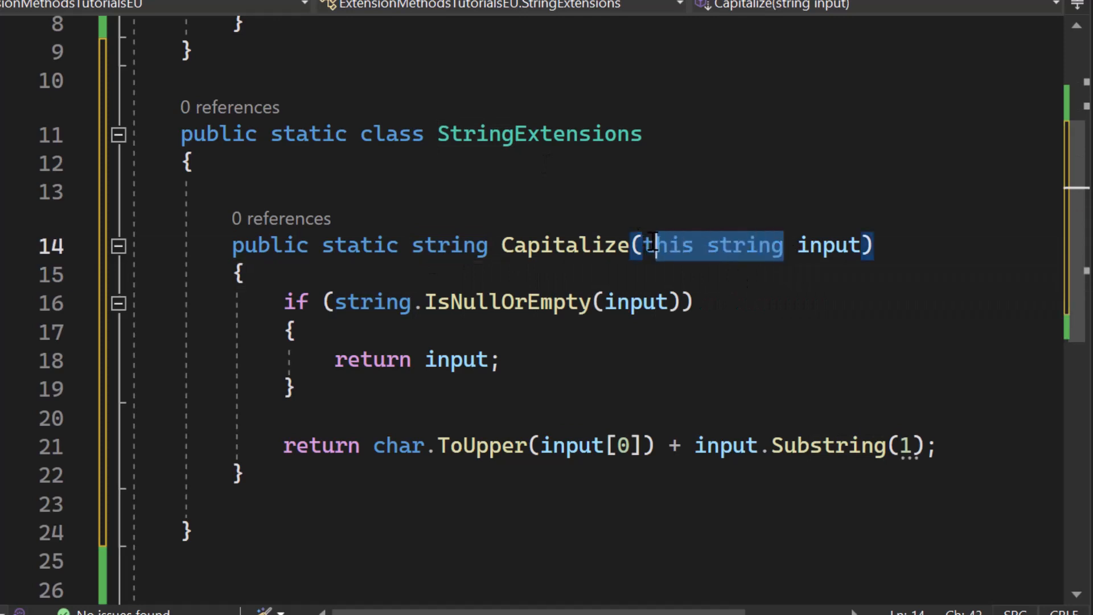
- Add 'string cap = name.Capitalize();' in Main after the name declaration
{"action": "scroll", "scroll_direction": "up", "scroll_amount": 3}
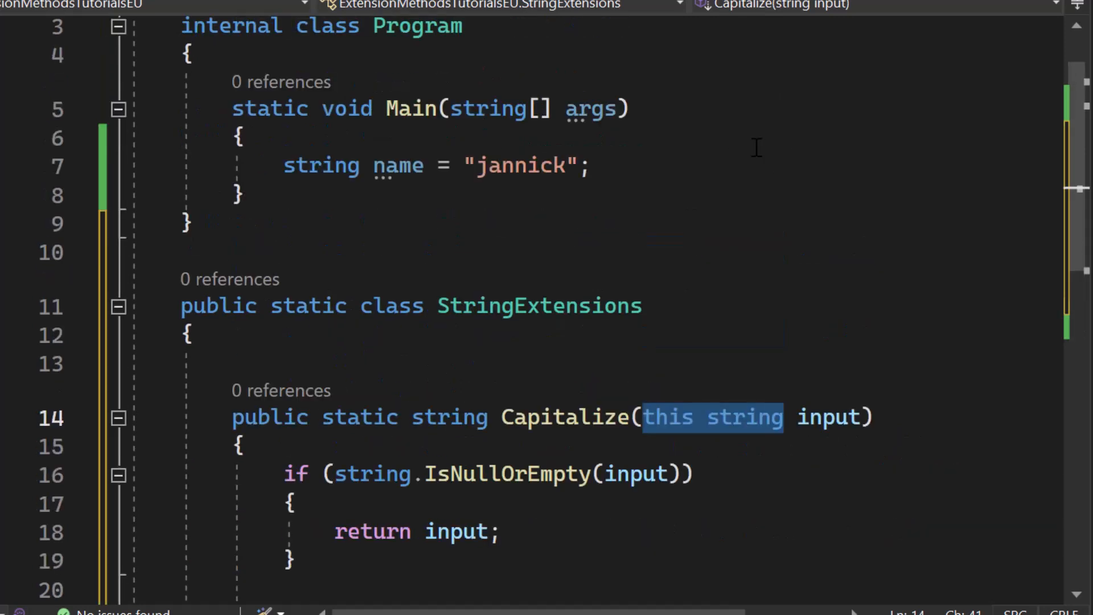
{"action": "left_click", "coordinate": [282, 195]}
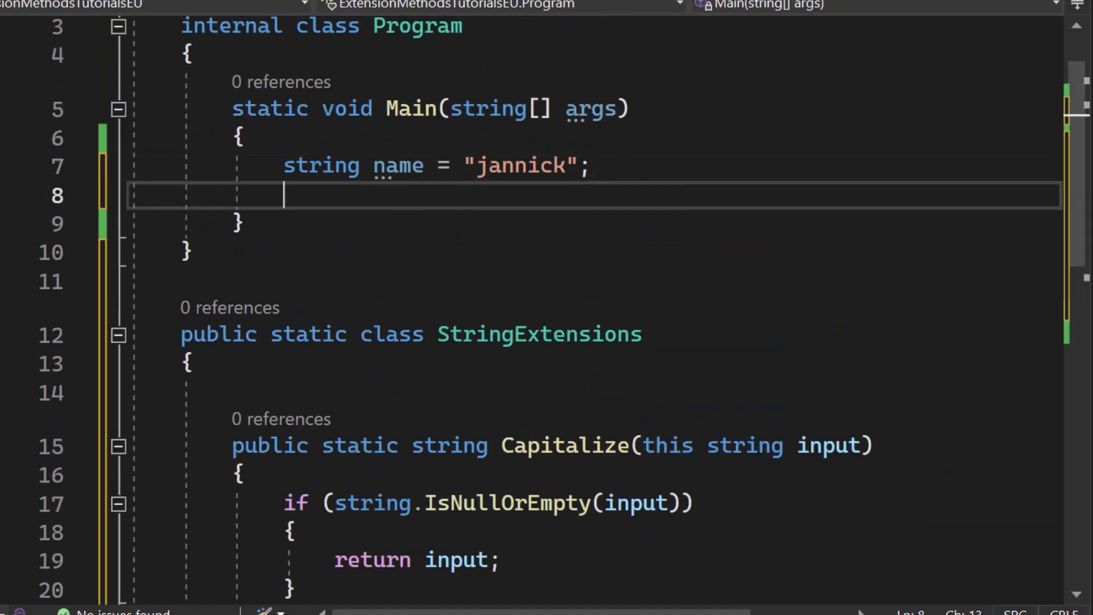
{"action": "type", "text": "string"}
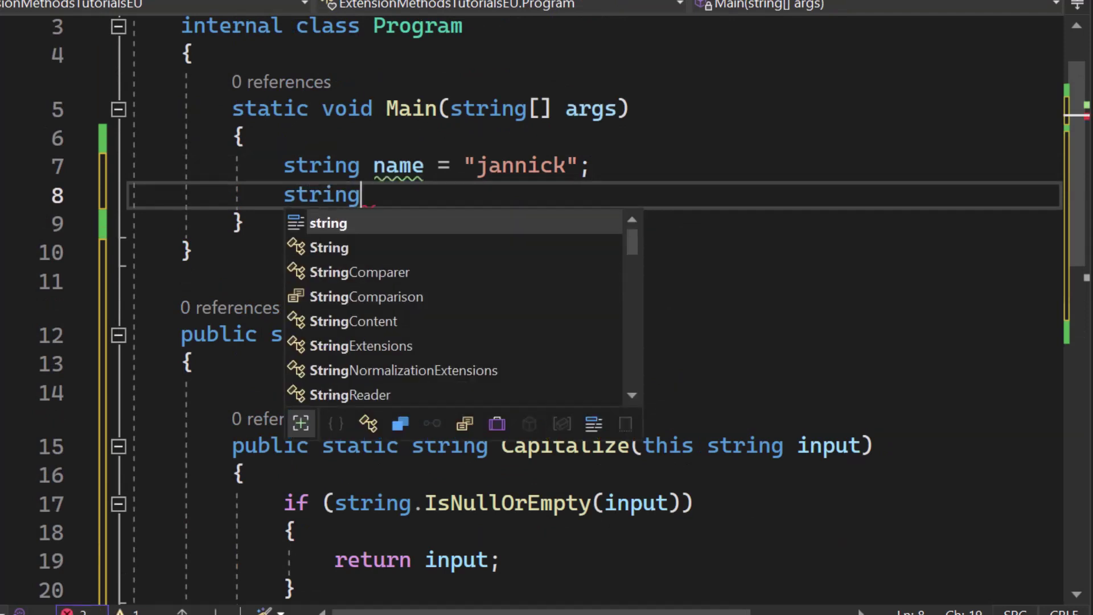
{"action": "type", "text": "cap"}
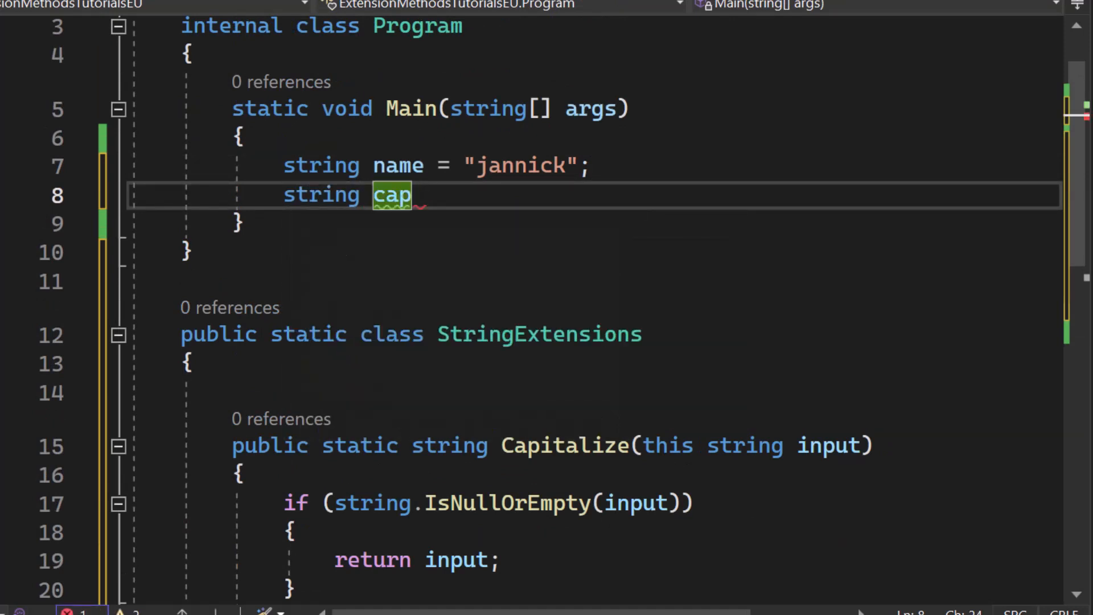
{"action": "type", "text": "= name.C"}
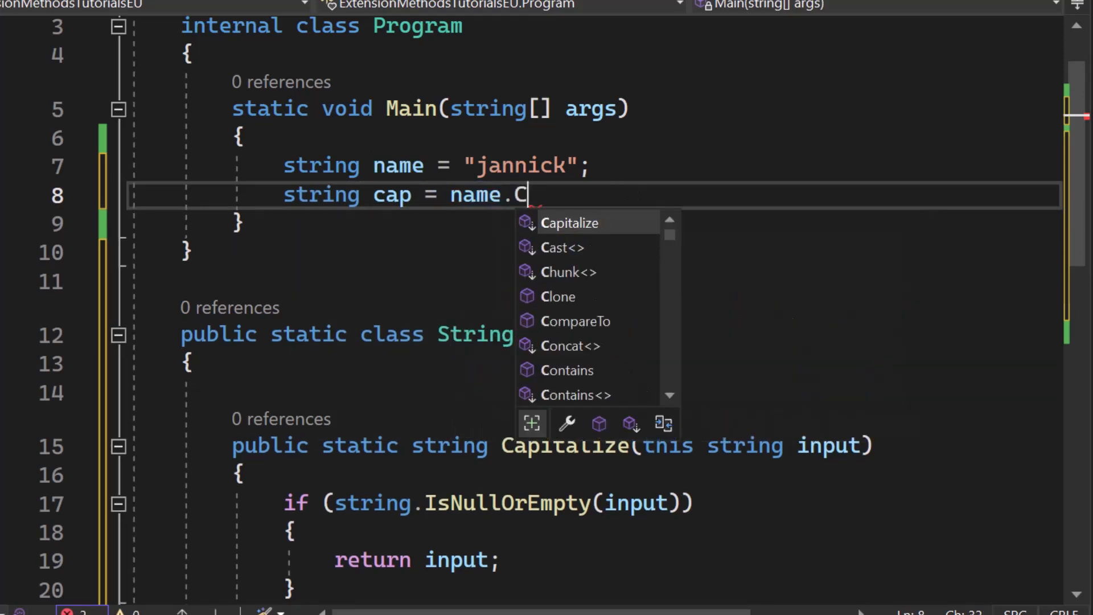
{"action": "mouse_move", "coordinate": [569, 223]}
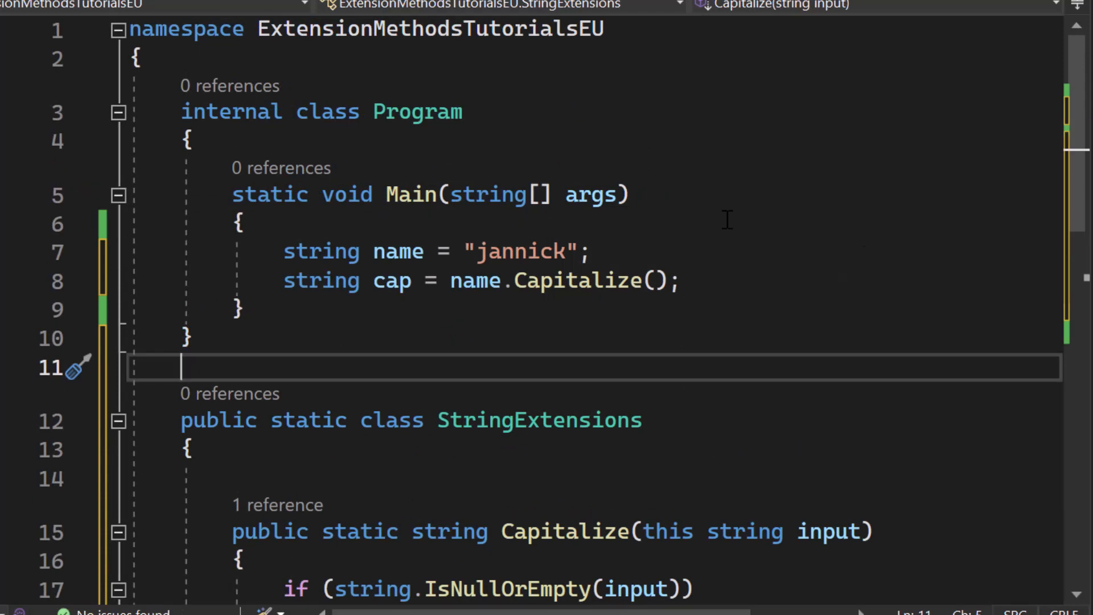
- Scroll through the file to review the StringExtensions class and Main
{"action": "scroll", "scroll_direction": "down", "scroll_amount": 3}
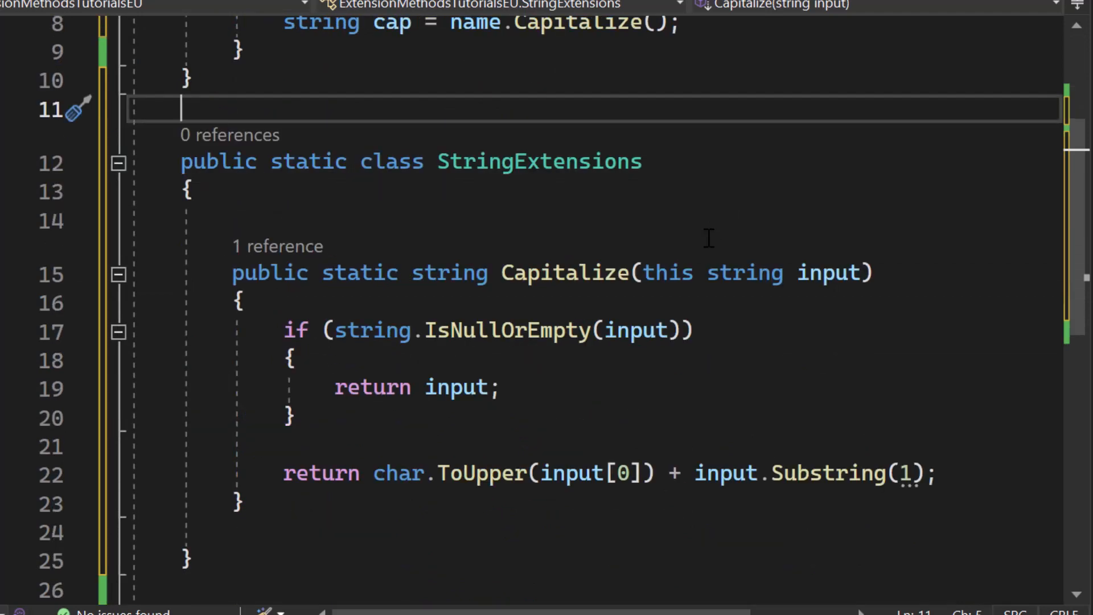
{"action": "scroll", "scroll_direction": "up", "scroll_amount": 3}
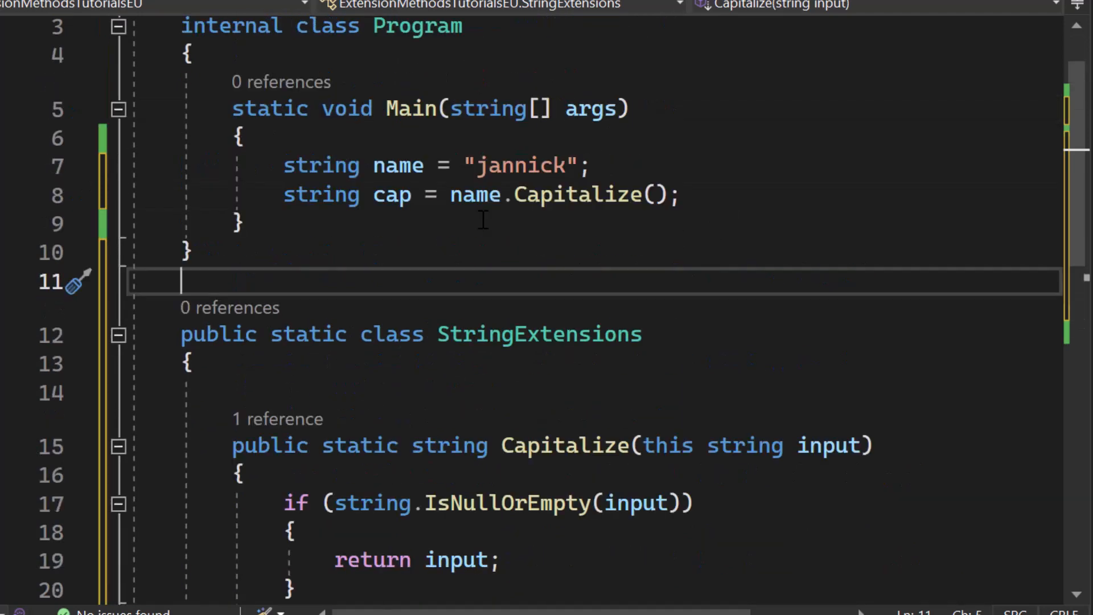
{"action": "scroll", "scroll_direction": "up", "scroll_amount": 3}
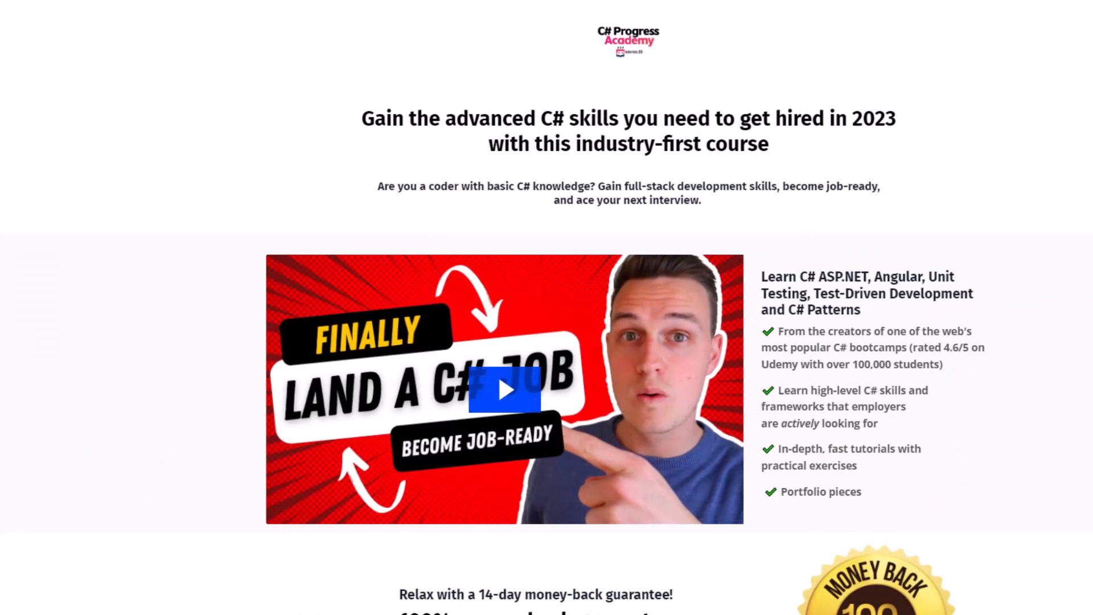
- Scroll down the course page past the guarantee and testimonials to the skills roadmap
{"action": "scroll", "scroll_direction": "down", "scroll_amount": 3}
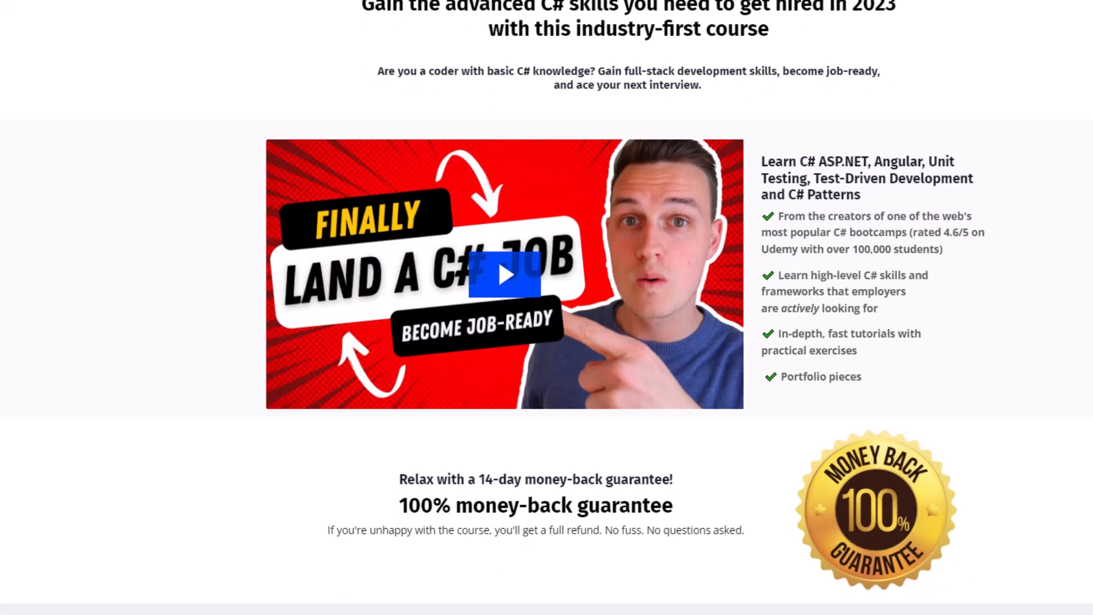
{"action": "scroll", "scroll_direction": "down", "scroll_amount": 3}
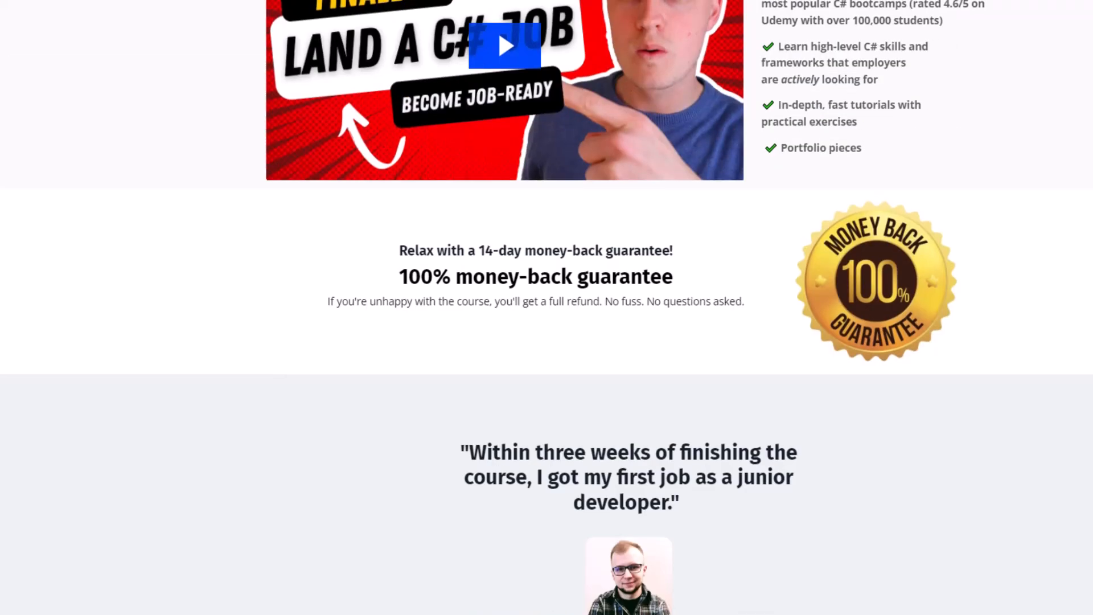
{"action": "scroll", "scroll_direction": "down", "scroll_amount": 3}
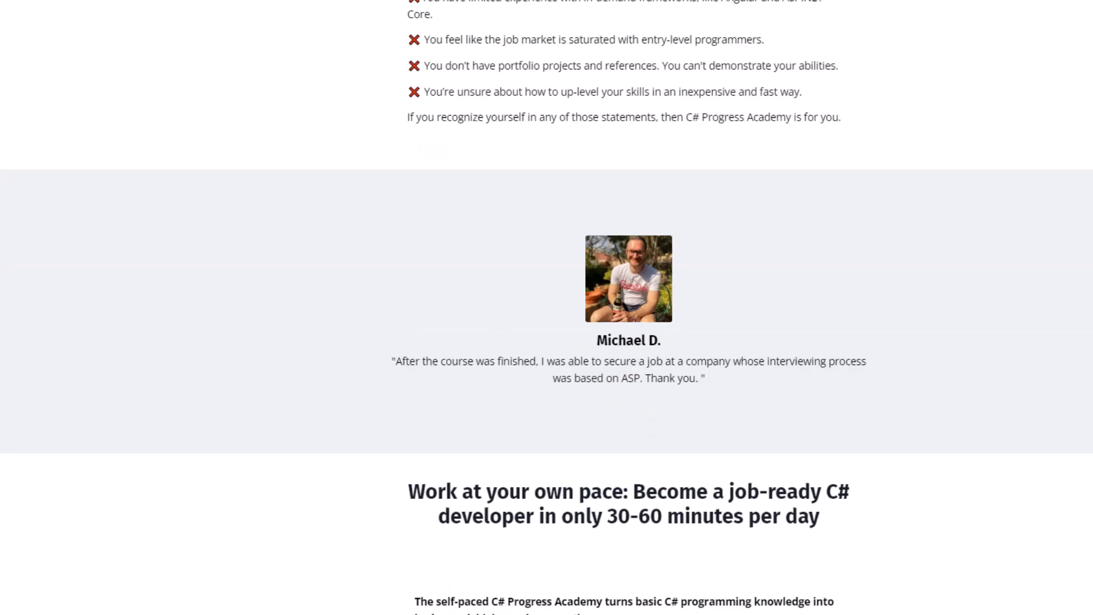
{"action": "scroll", "scroll_direction": "down", "scroll_amount": 3}
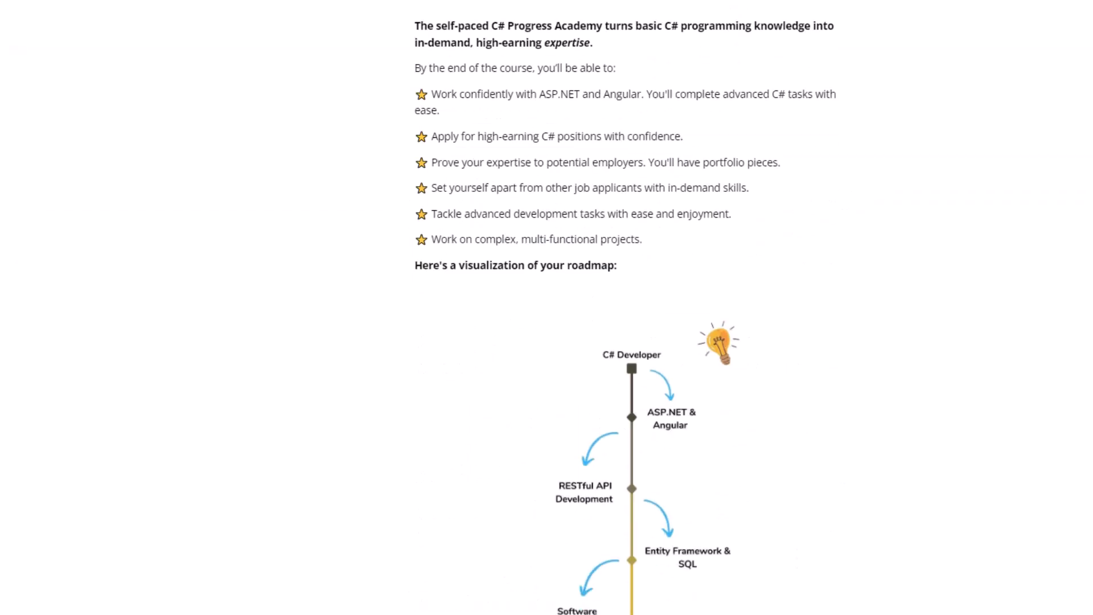
{"action": "scroll", "scroll_direction": "down", "scroll_amount": 3}
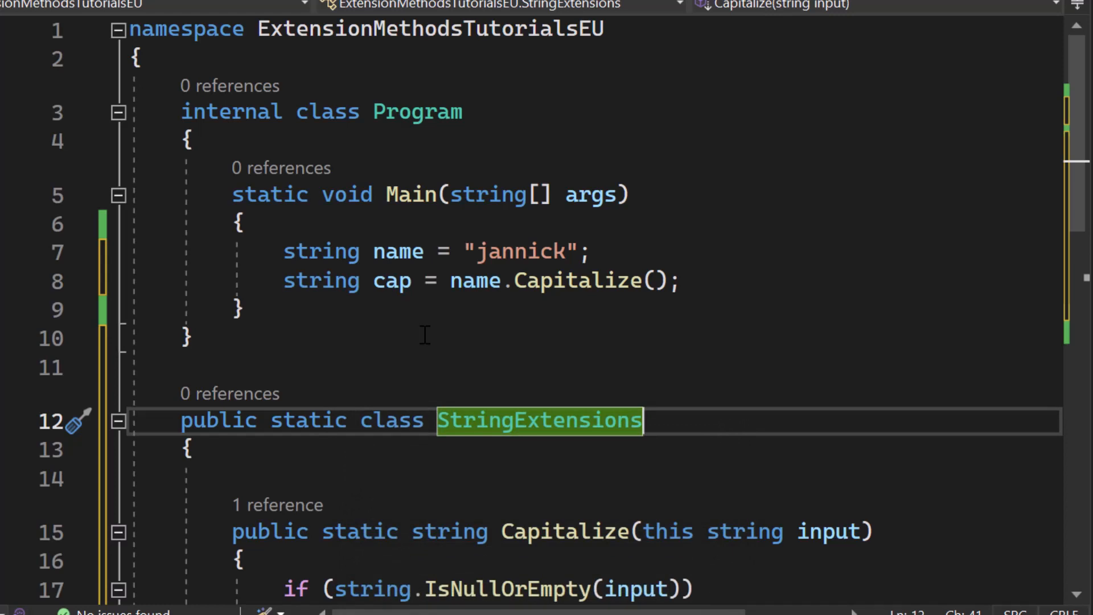
- Declare 'List<int> numbers = new List<int> { 1, 2, 3, 4, 5 };' in Main and start a line after Program
{"action": "scroll", "scroll_direction": "down", "scroll_amount": 3}
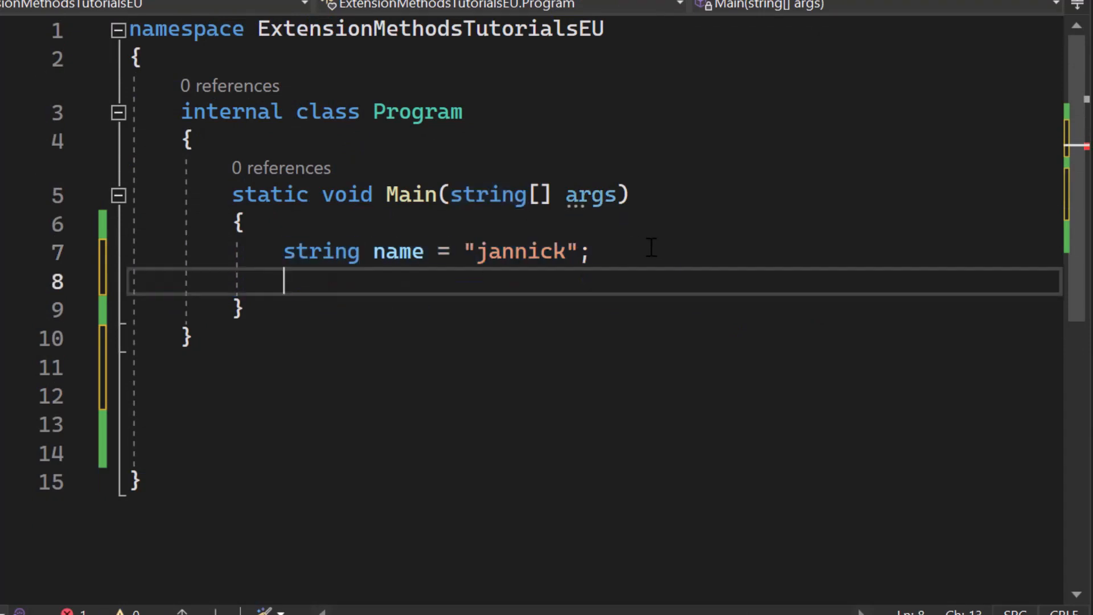
{"action": "type", "text": "List<int> numbers = new List<int> { 1, 2, 3, 4, 5 };"}
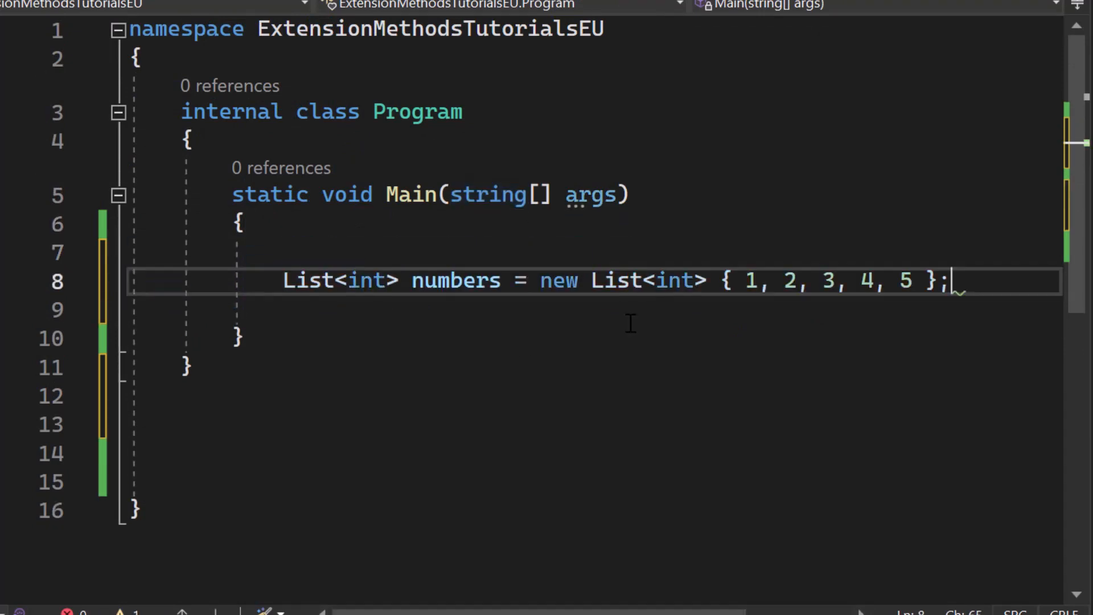
{"action": "mouse_move", "coordinate": [306, 281]}
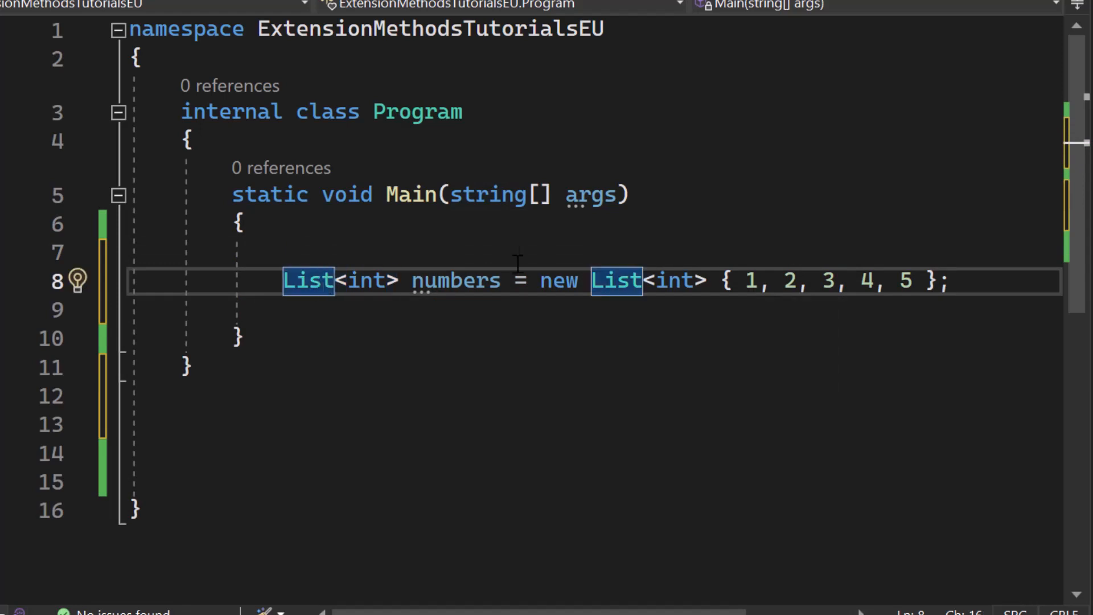
{"action": "key", "text": "enter"}
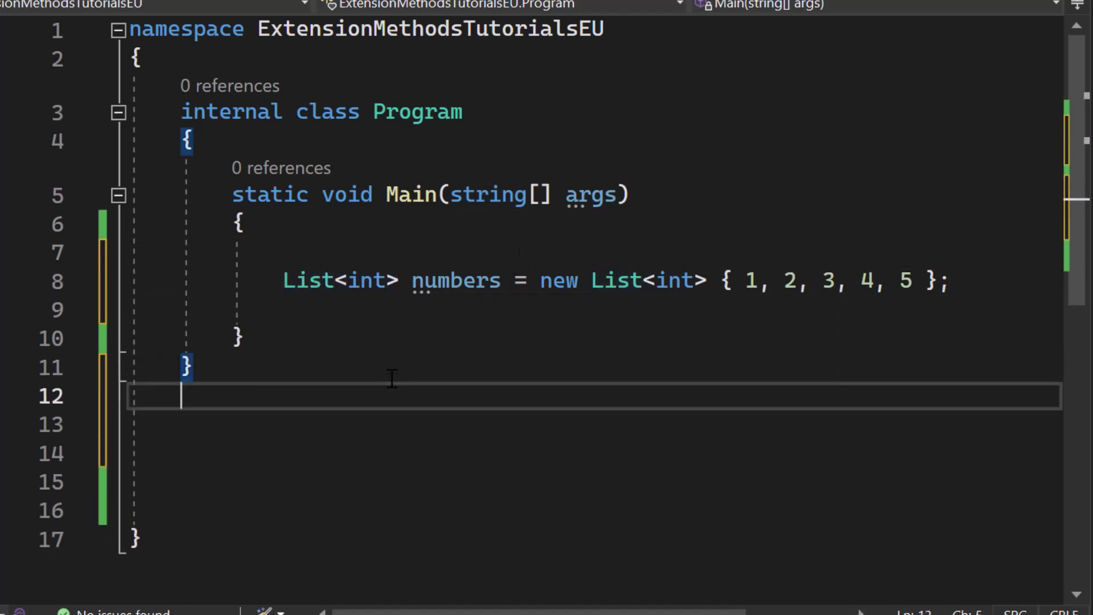
- Declare a public static class IEnumerableExtensions below Program
{"action": "type", "text": "public sta"}
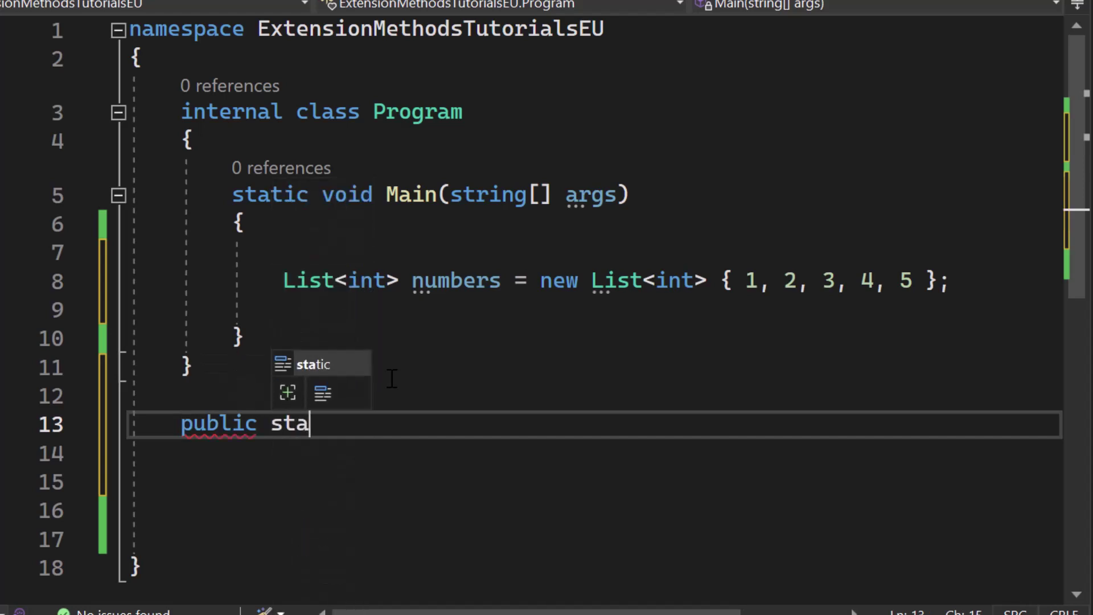
{"action": "type", "text": "tic class IEnumerable"}
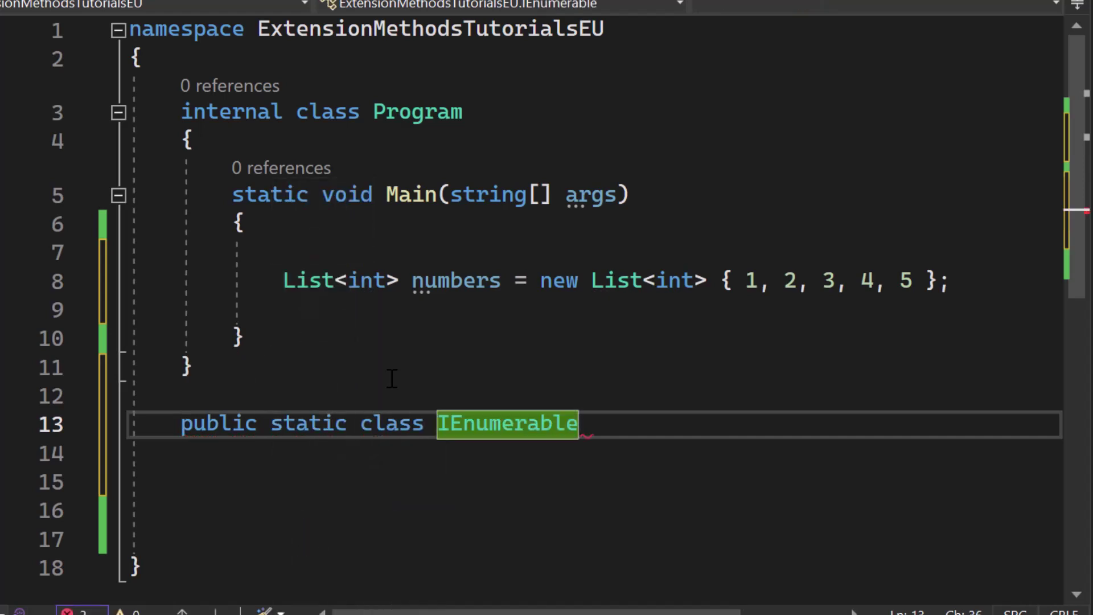
{"action": "type", "text": "Extensions"}
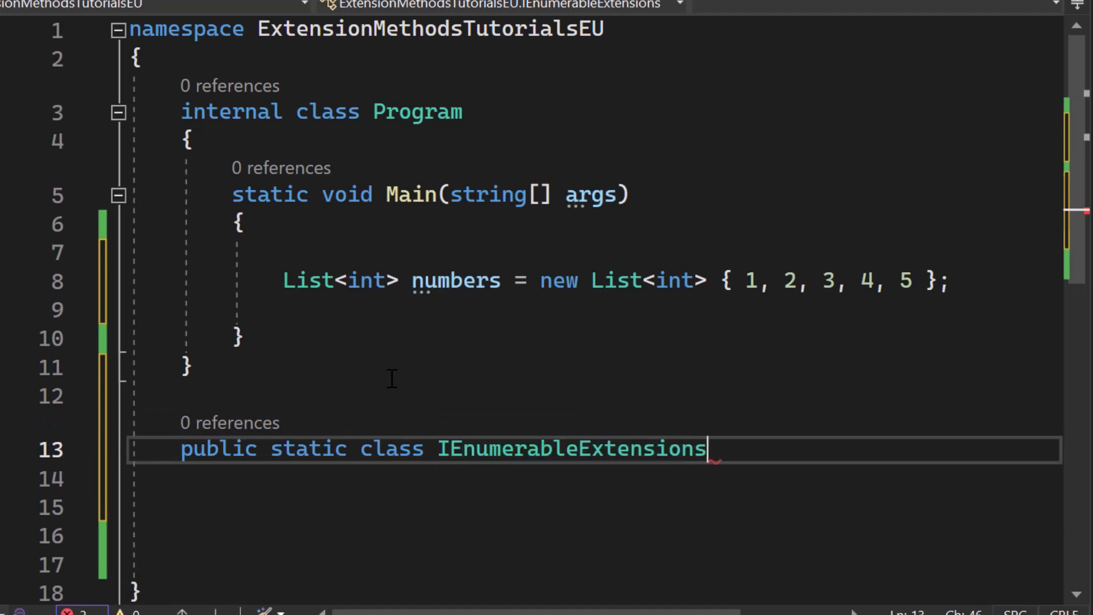
- Start a public static double Average(this IEnumerable<int> source) extension method inside it
{"action": "type", "text": "public static"}
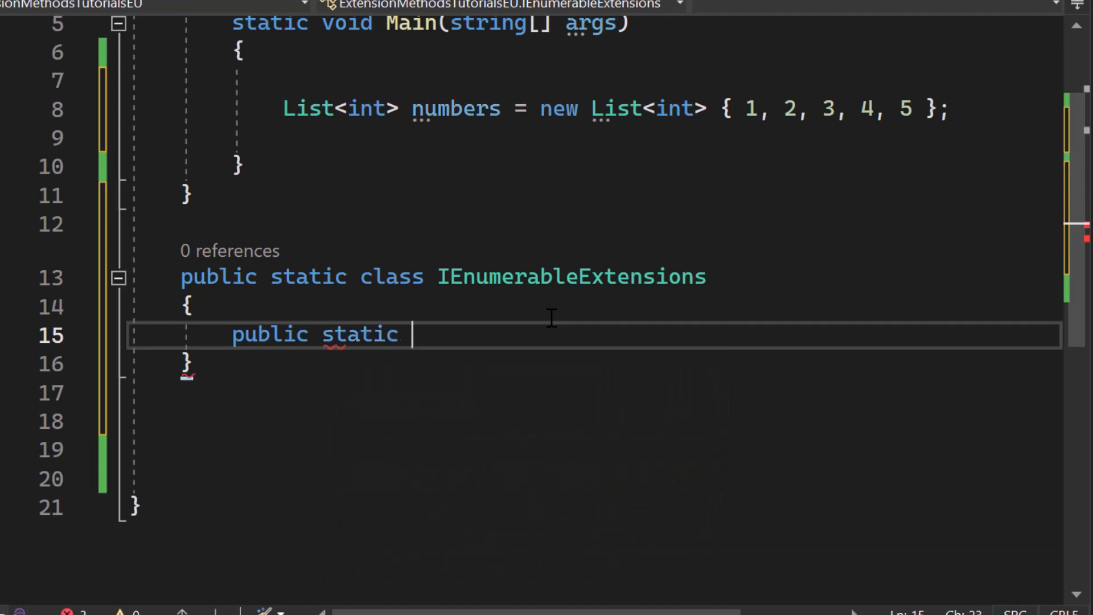
{"action": "type", "text": "double"}
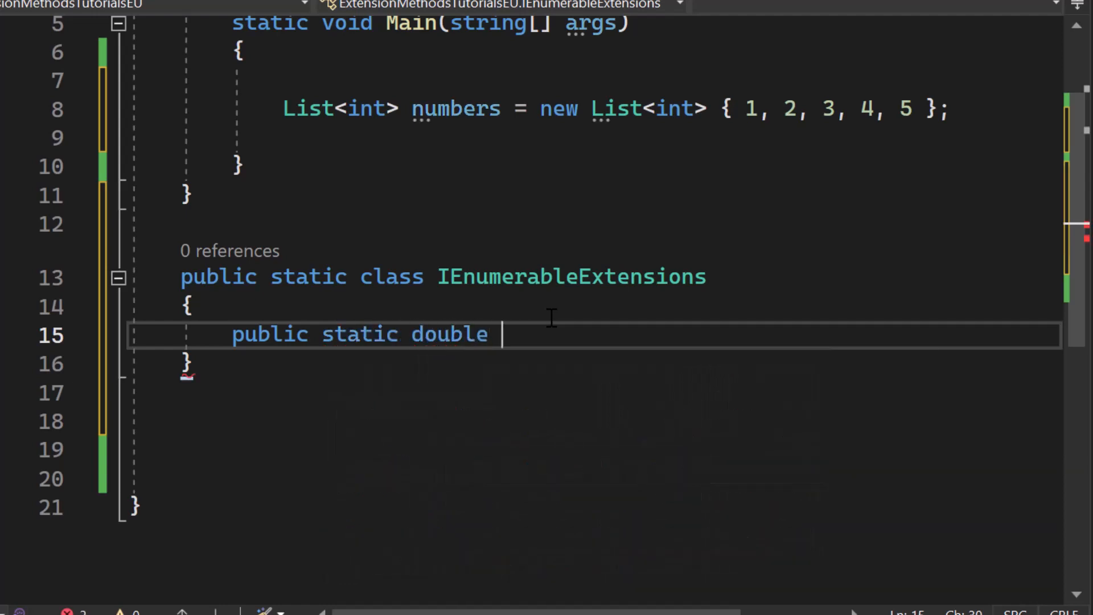
{"action": "type", "text": "Ave"}
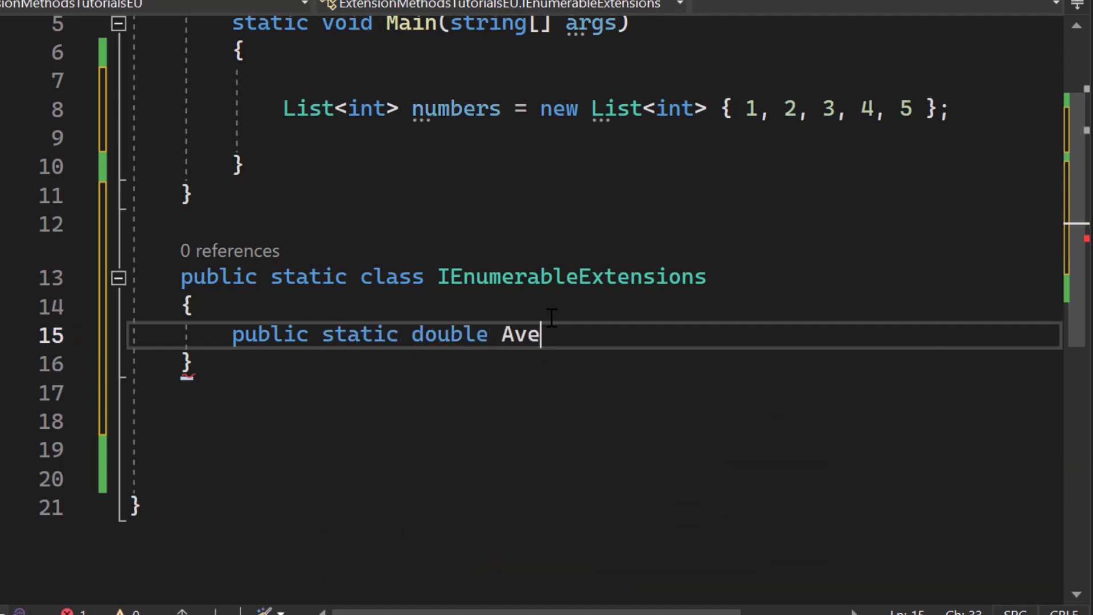
{"action": "type", "text": "rage"}
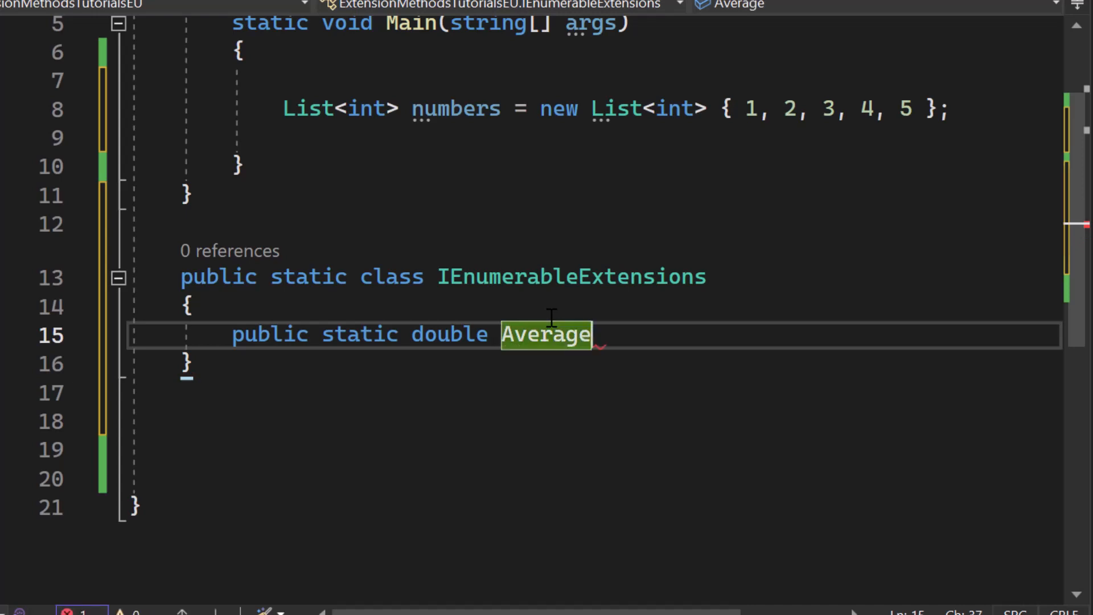
{"action": "type", "text": "(this"}
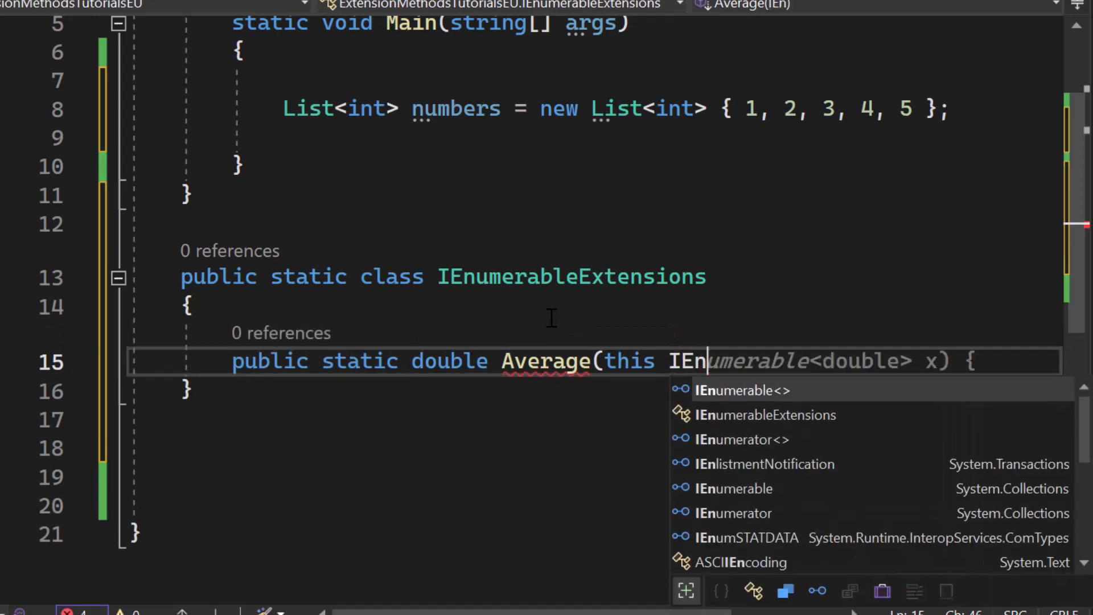
{"action": "type", "text": "IEnumerable<int"}
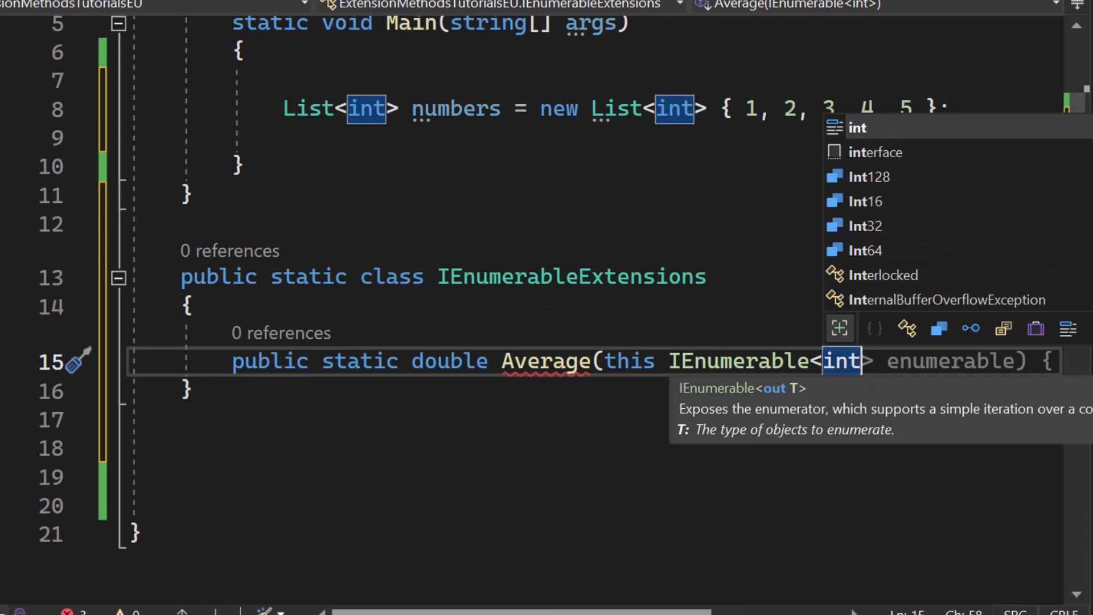
{"action": "scroll", "scroll_direction": "left", "scroll_amount": 3}
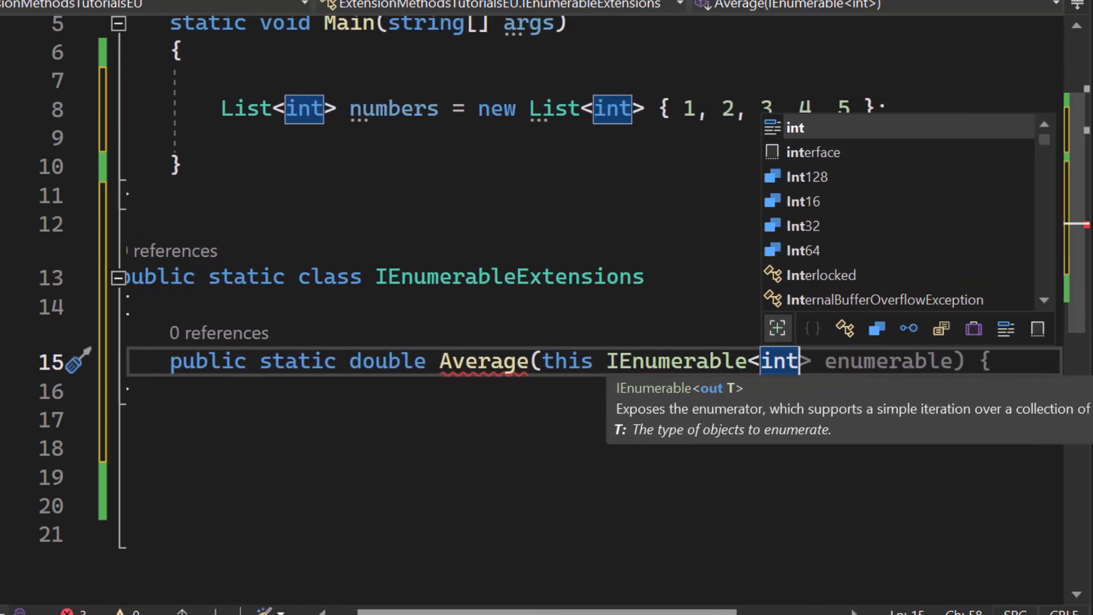
{"action": "scroll", "scroll_direction": "left", "scroll_amount": 3}
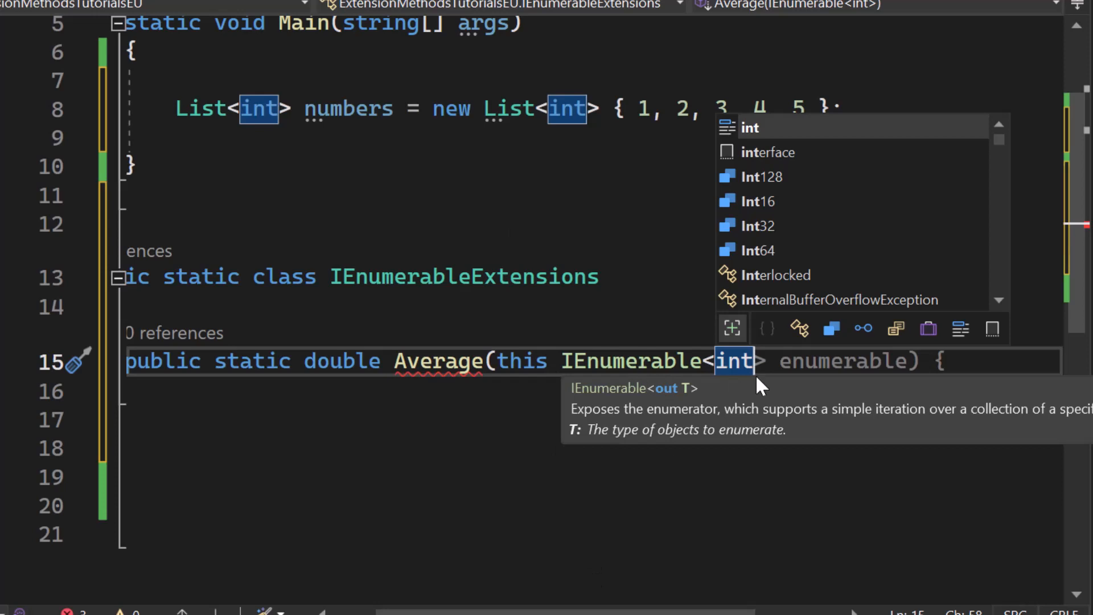
{"action": "type", "text": "source)"}
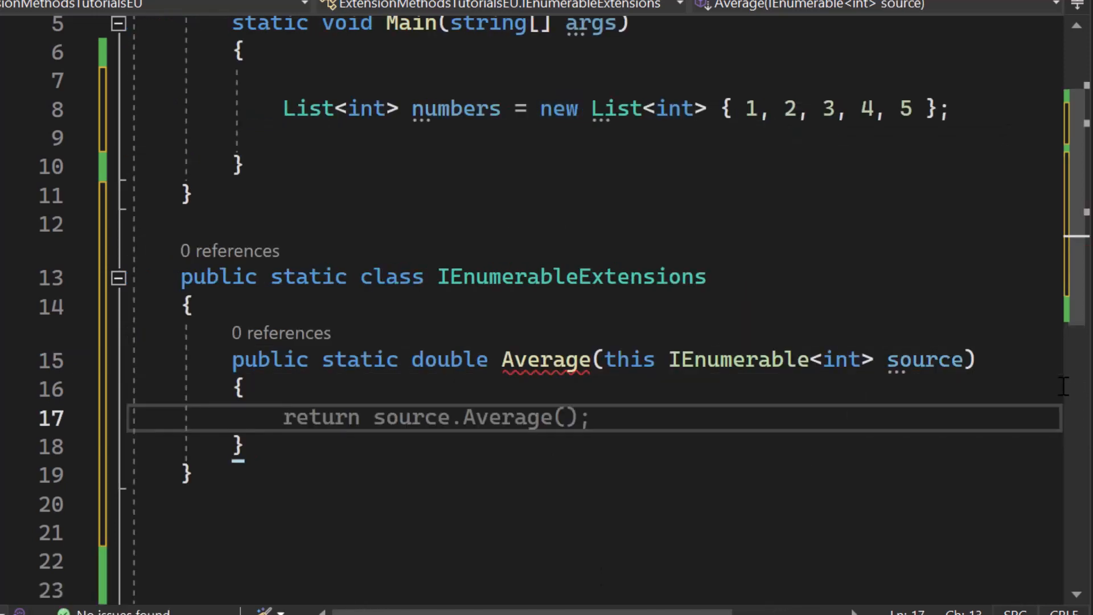
- Make Average throw ArgumentNullException for a null source and return (double)source.Sum() / source.Count()
{"action": "left_click", "coordinate": [119, 358]}
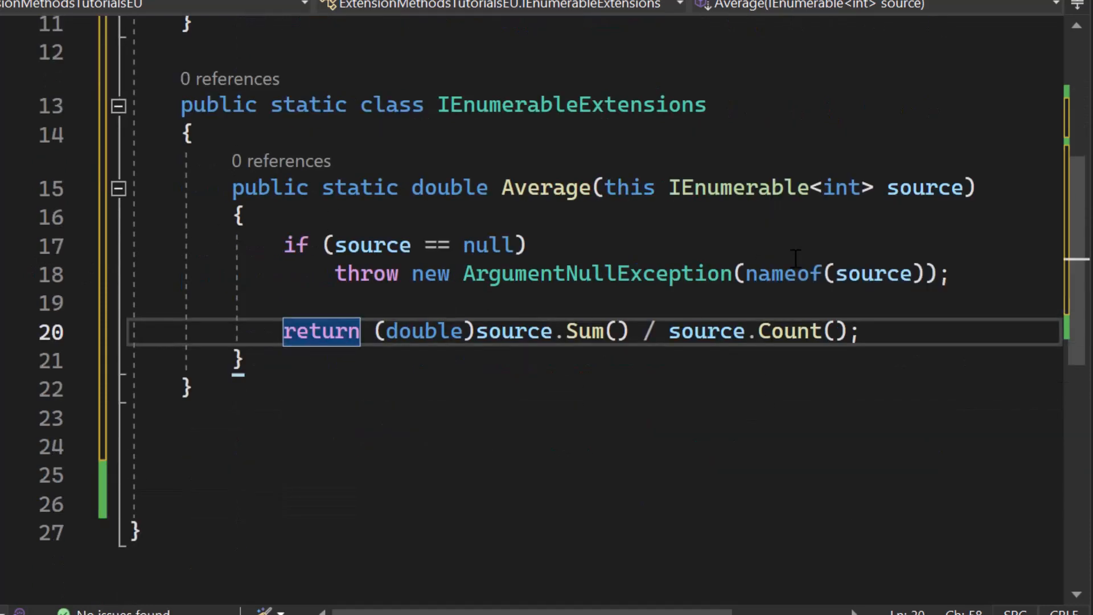
{"action": "double_click", "coordinate": [596, 273]}
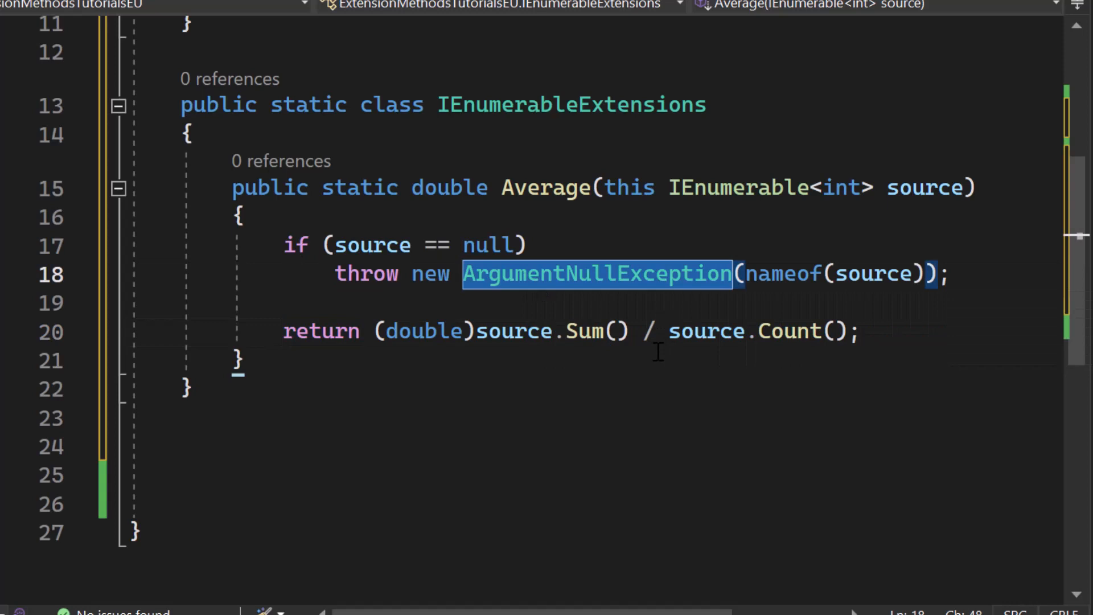
{"action": "left_click", "coordinate": [238, 361]}
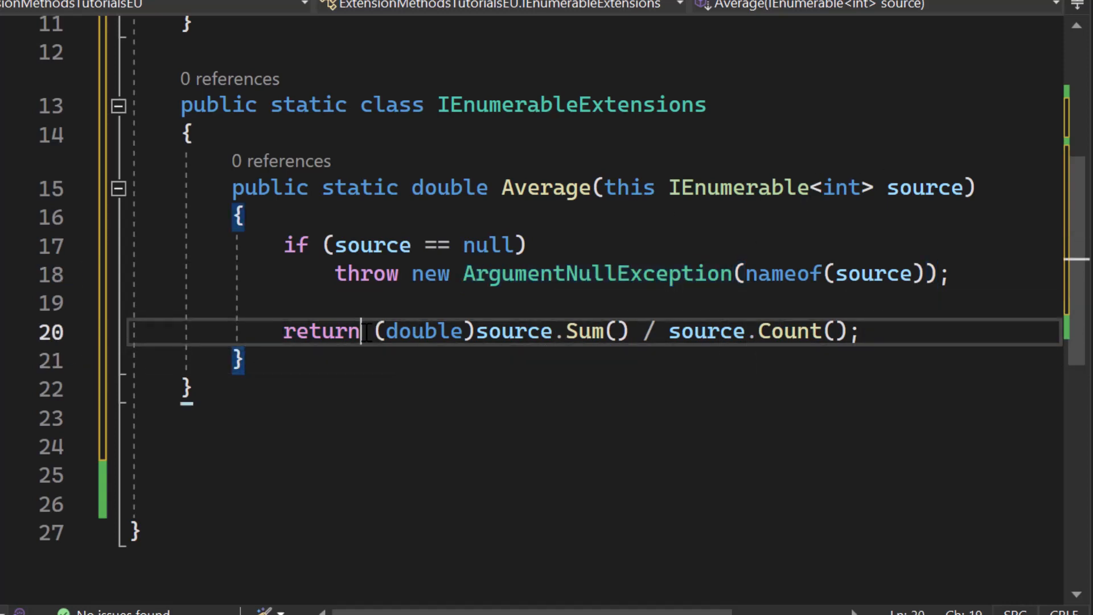
{"action": "mouse_move", "coordinate": [640, 331]}
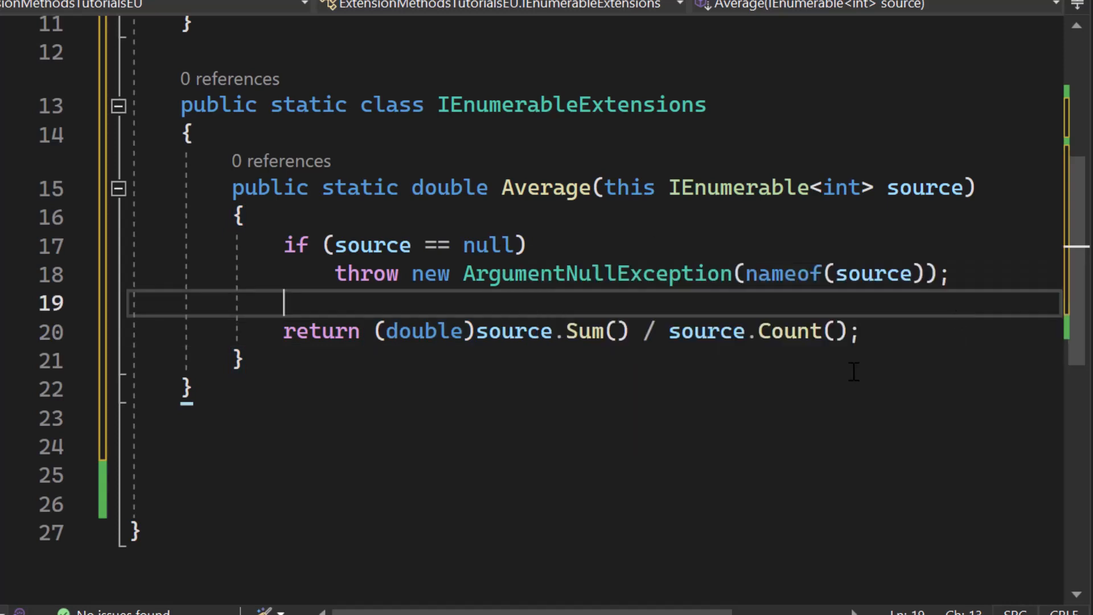
{"action": "scroll", "scroll_direction": "up", "scroll_amount": 3}
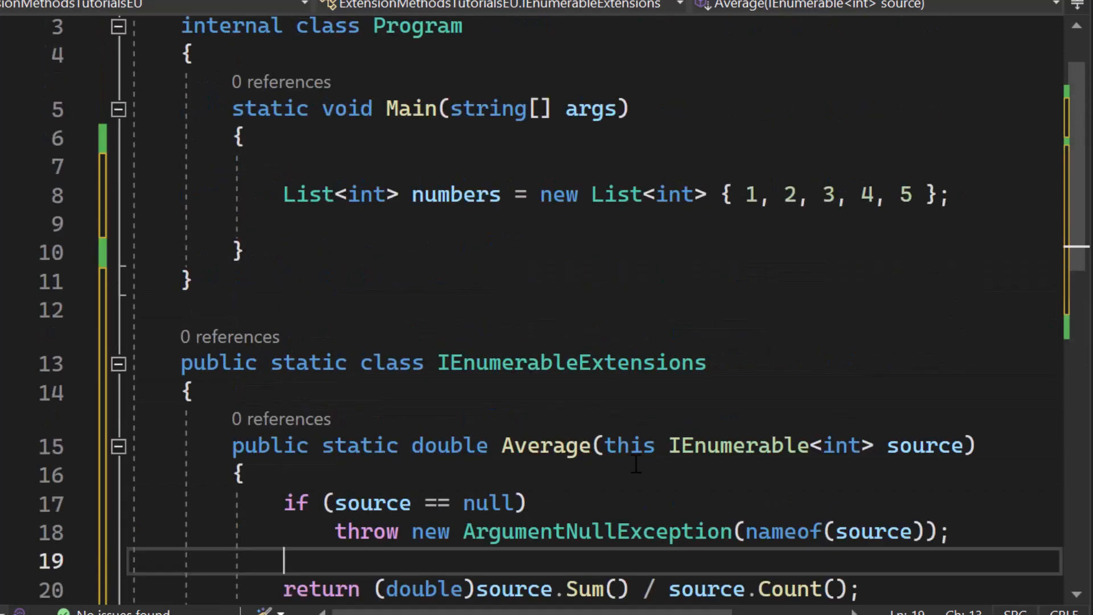
- Add 'var average = numbers.Average();' below the List declaration in Main
{"action": "double_click", "coordinate": [309, 195]}
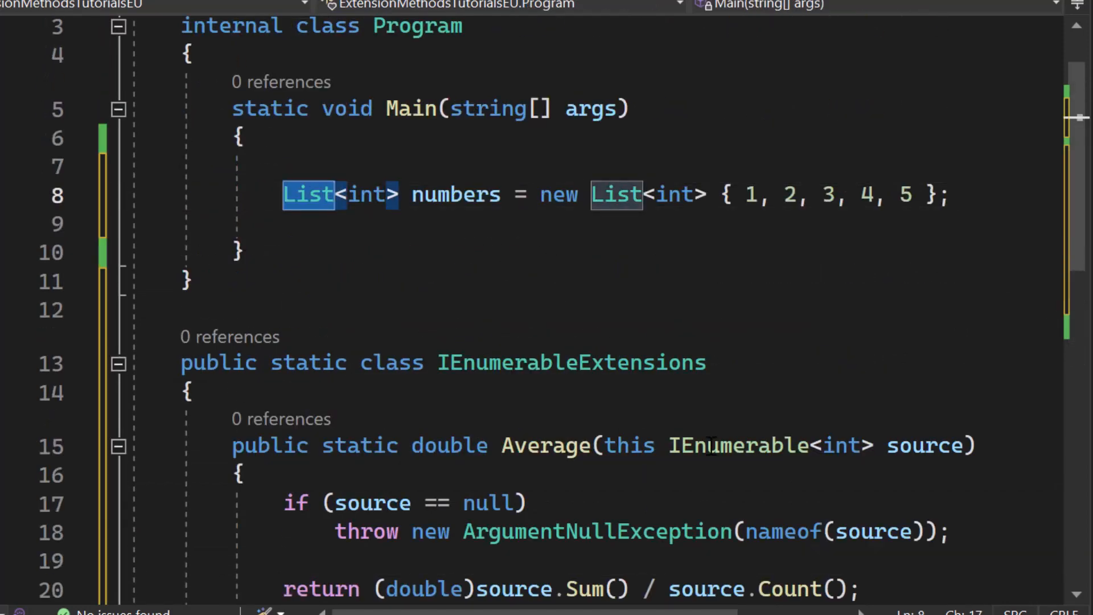
{"action": "double_click", "coordinate": [735, 445]}
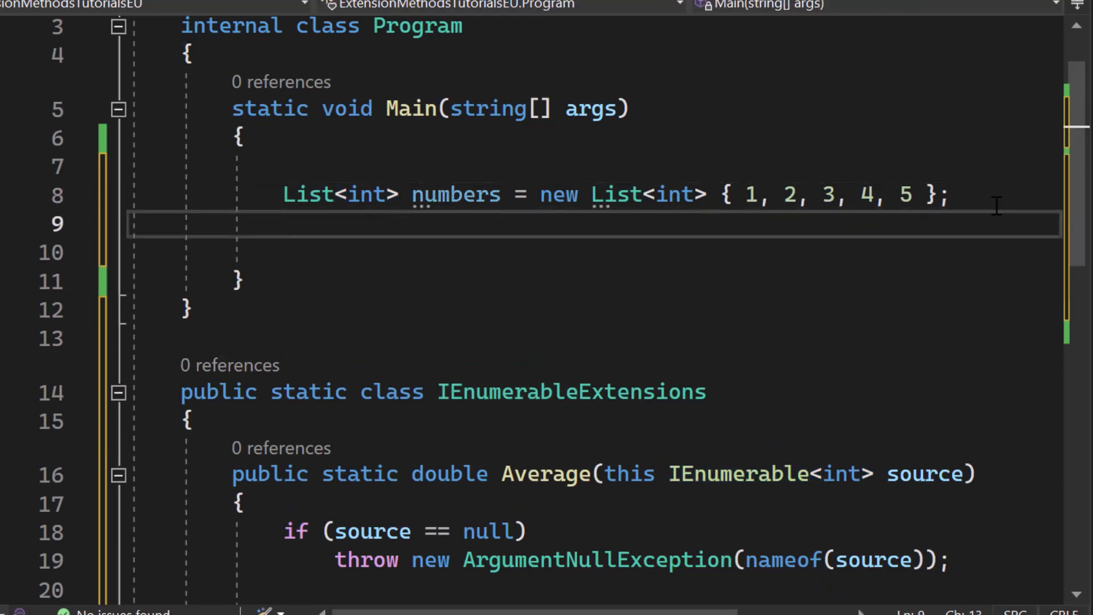
{"action": "type", "text": "var average = numbers.Average();"}
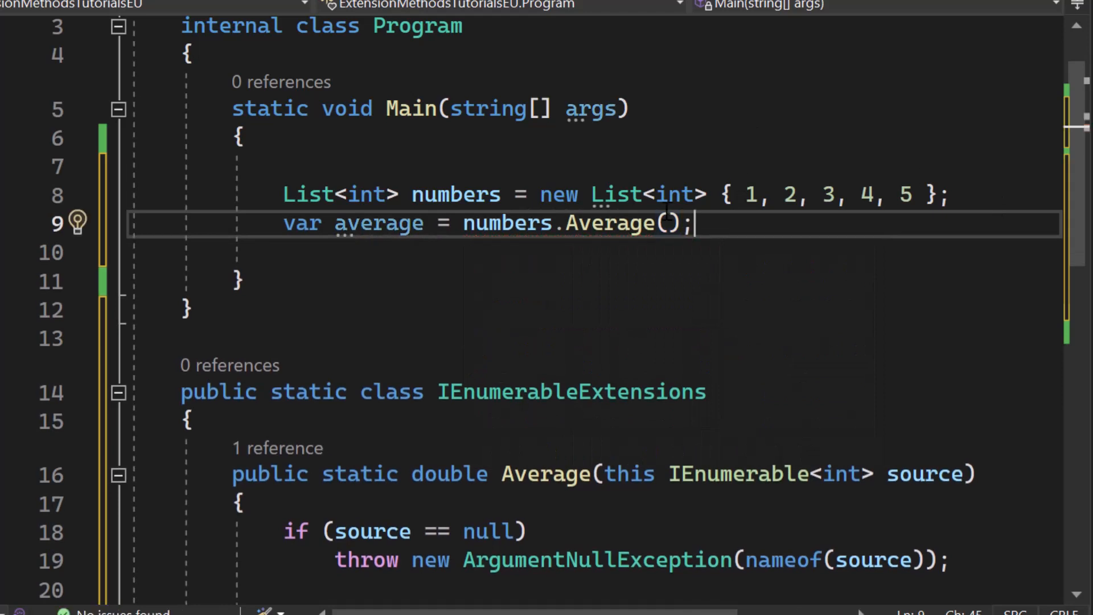
- Declare an int[] ints array initialised with new[] { 1, 2, 3 } in Main
{"action": "type", "text": "int[]"}
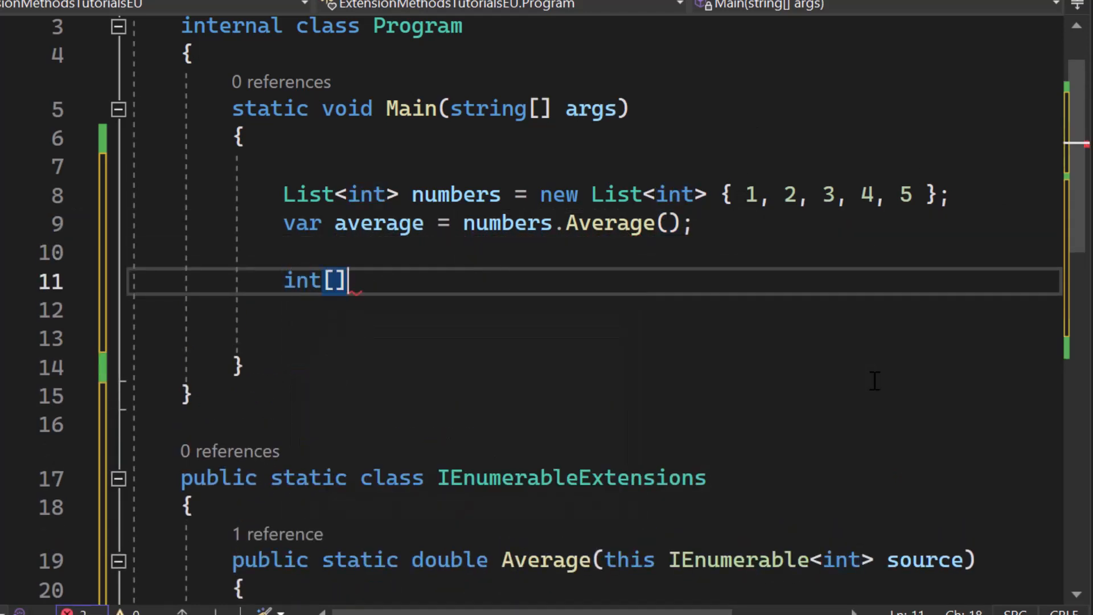
{"action": "type", "text": "in = numbers.ToArray();"}
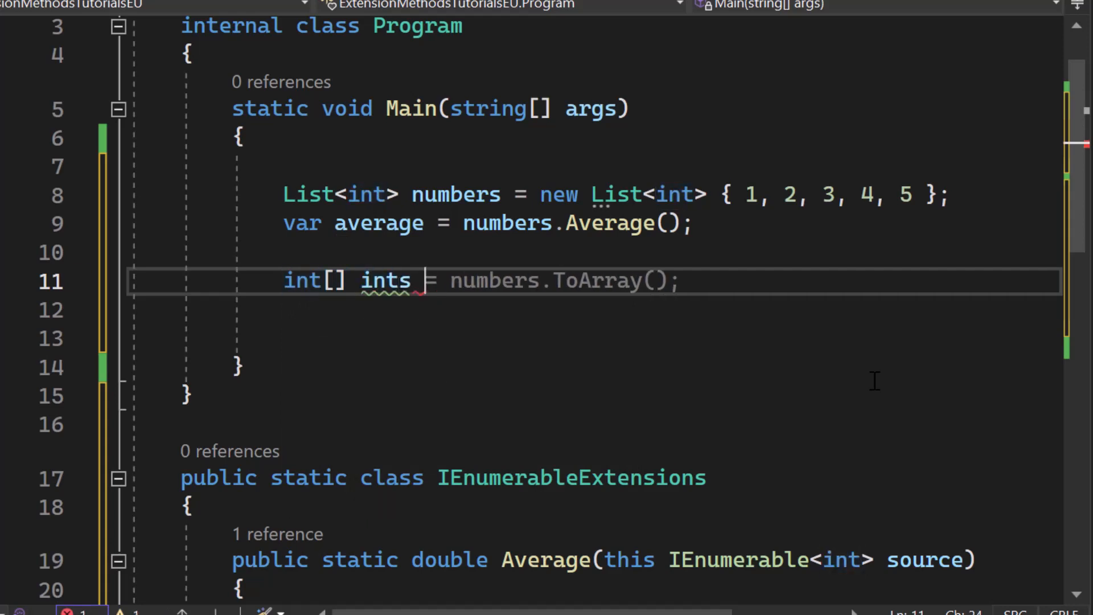
{"action": "type", "text": "new"}
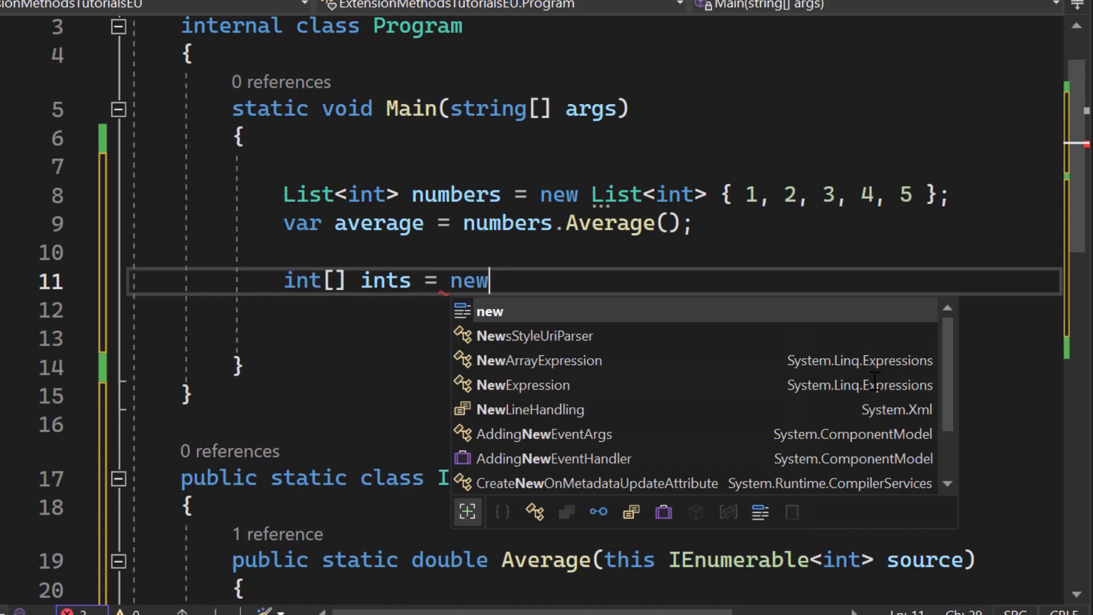
{"action": "type", "text": "[]"}
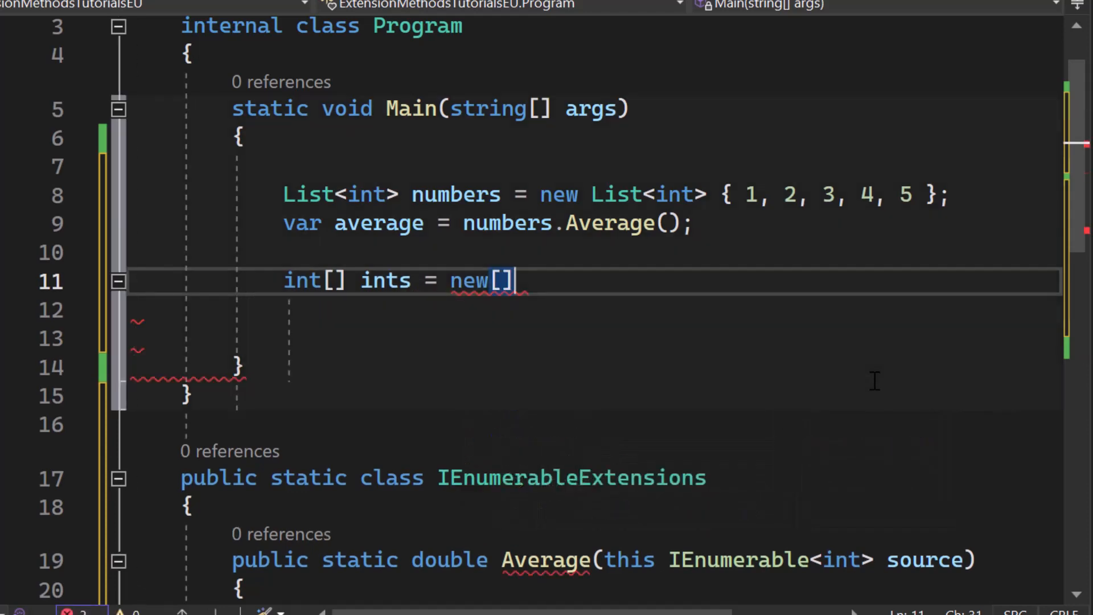
{"action": "type", "text": "{1,2,3,4,5};"}
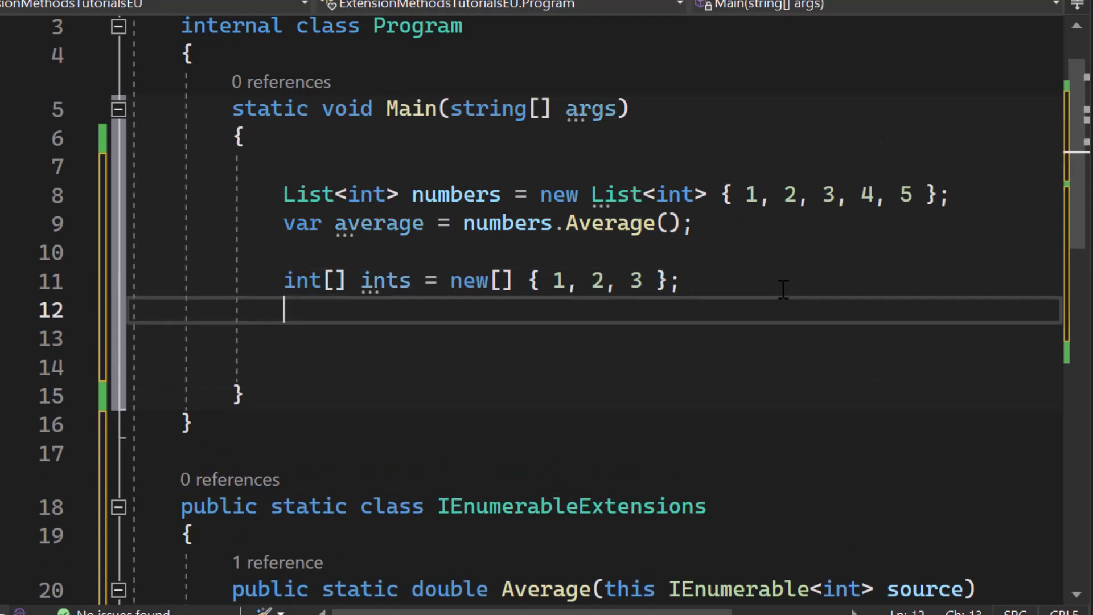
- Store ints.Average() in a new variable averageInts
{"action": "type", "text": "var ave"}
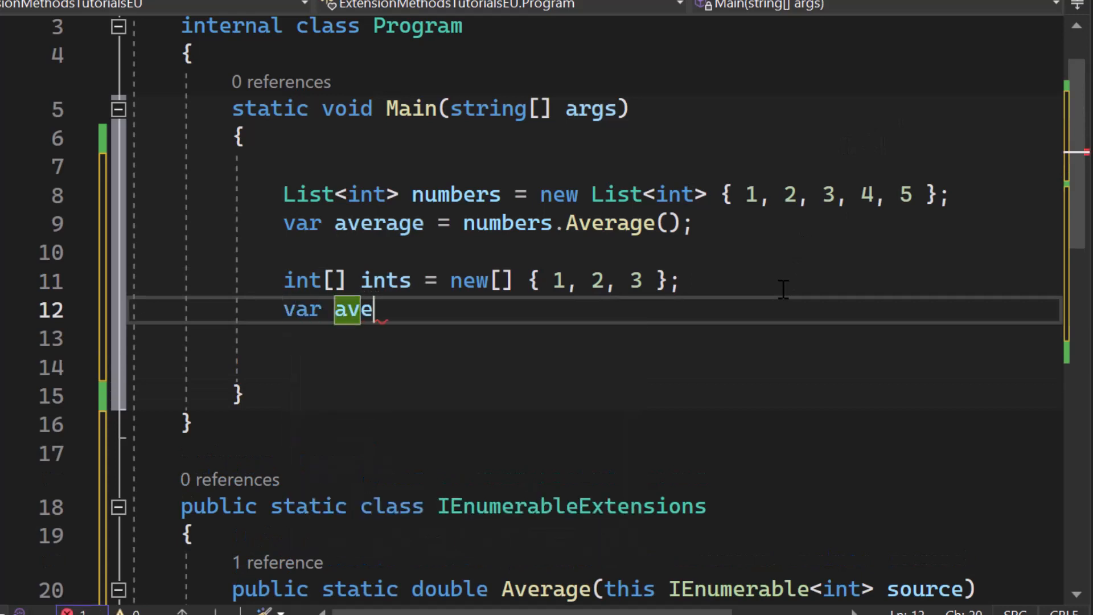
{"action": "type", "text": "rageInts =)"}
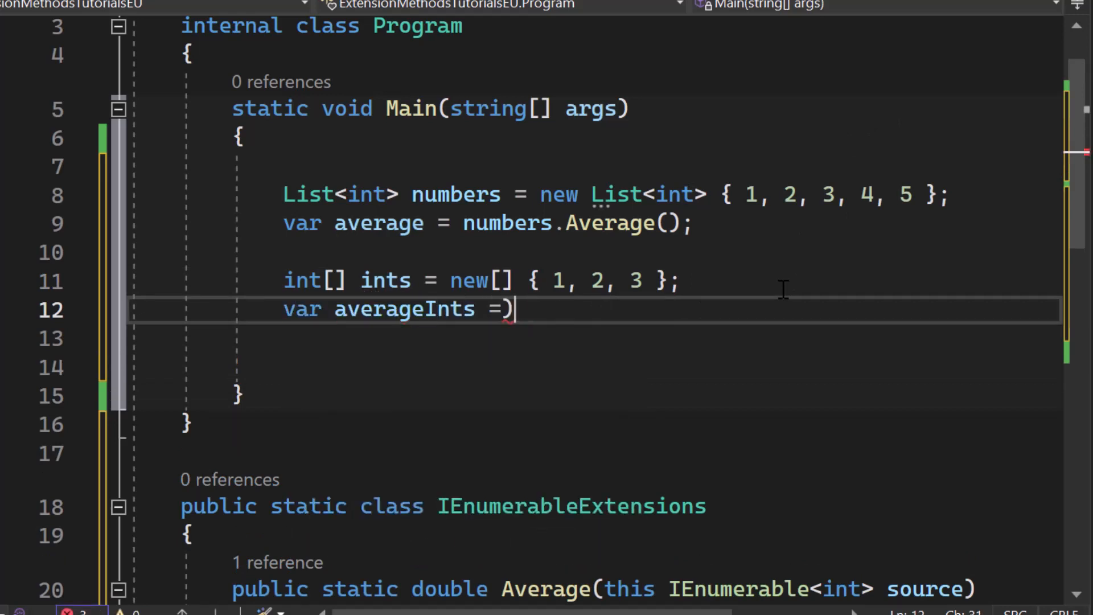
{"action": "type", "text": "ints.Average();"}
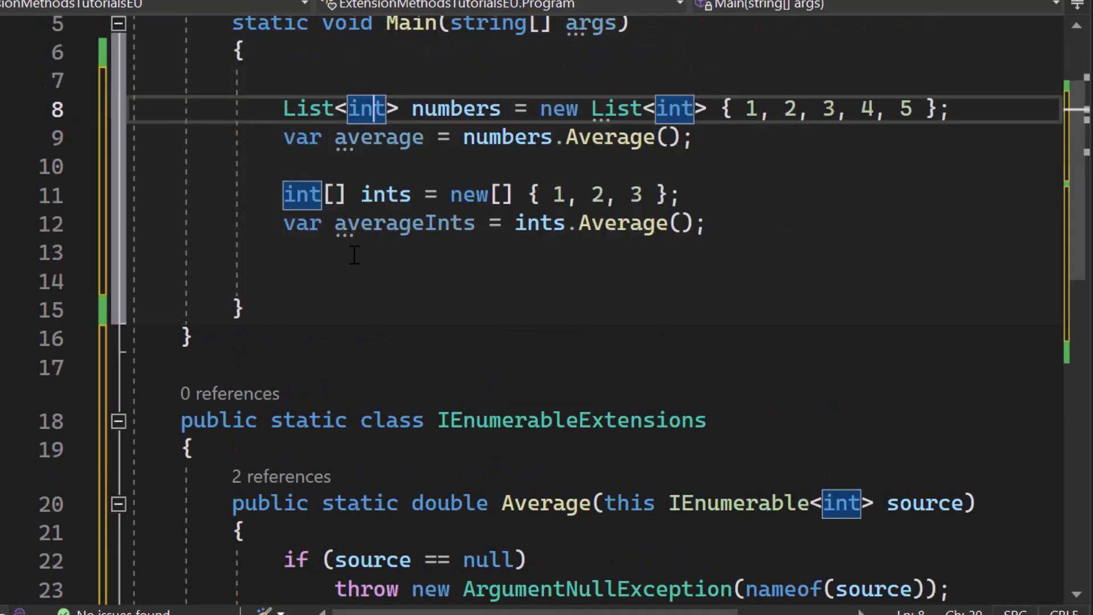
{"action": "left_click", "coordinate": [544, 194]}
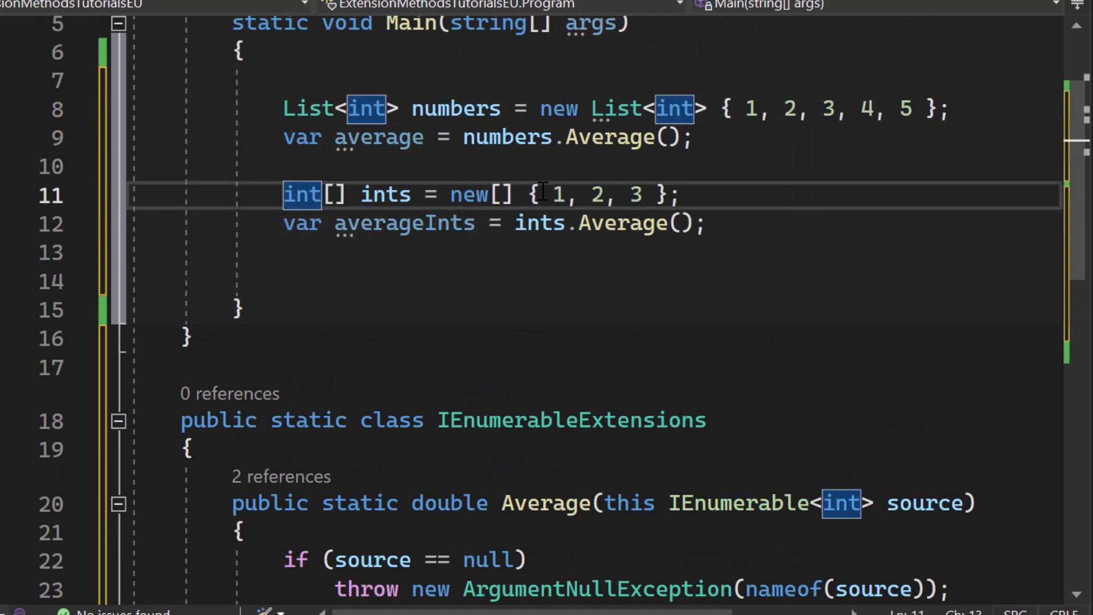
{"action": "scroll", "scroll_direction": "down", "scroll_amount": 3}
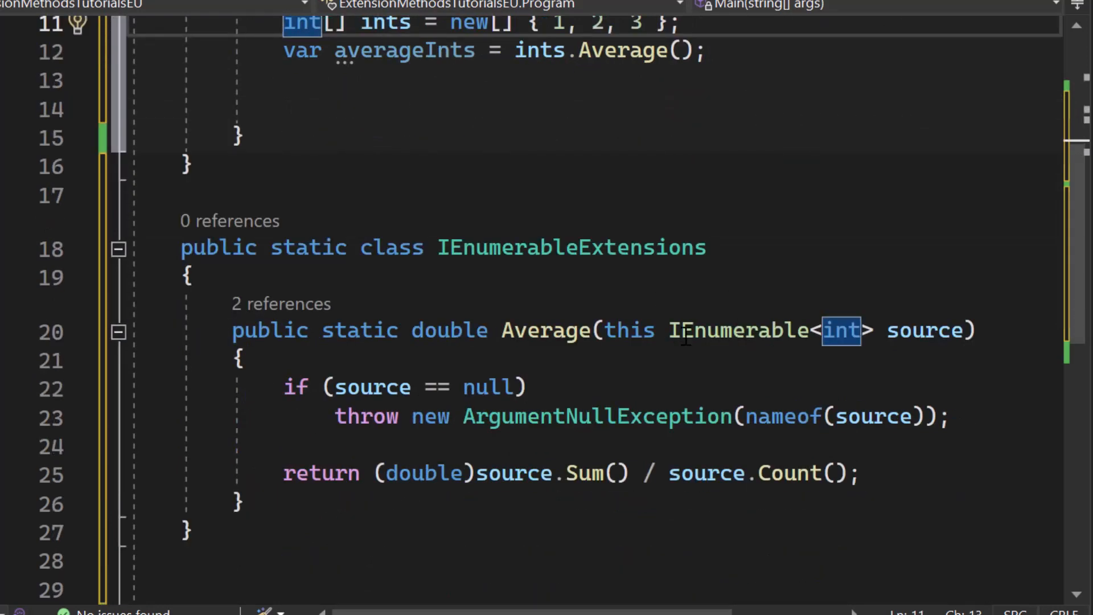
{"action": "mouse_move", "coordinate": [924, 249]}
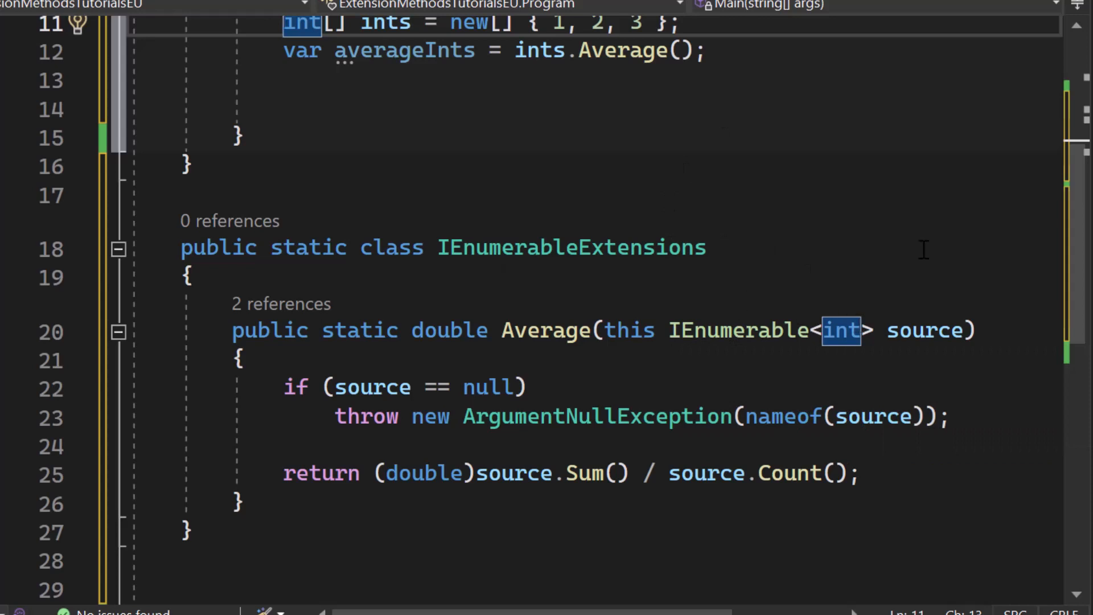
{"action": "scroll", "scroll_direction": "up", "scroll_amount": 3}
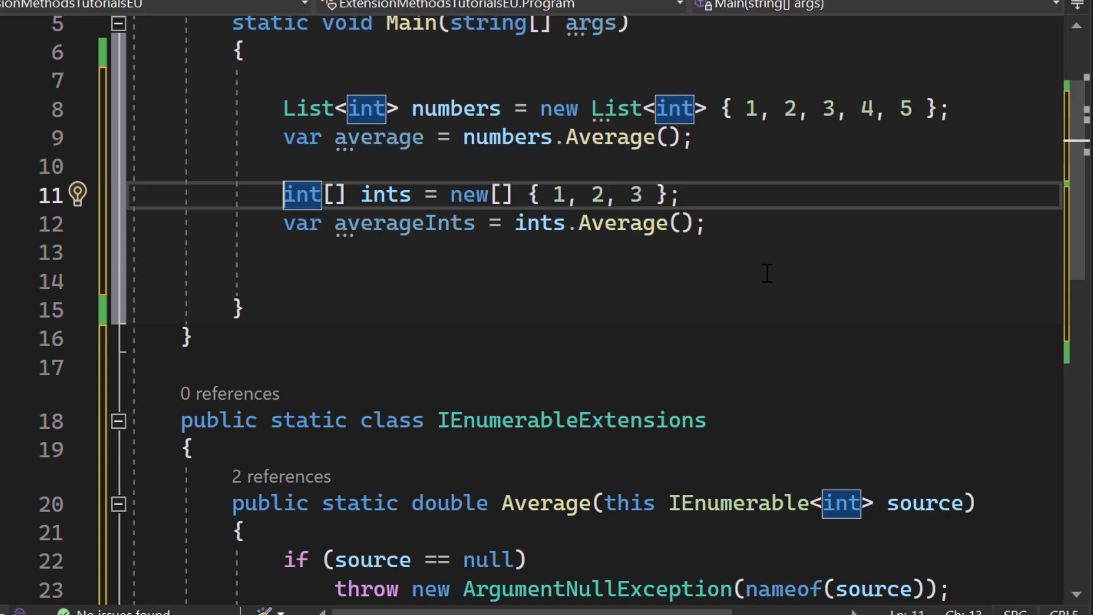
{"action": "mouse_move", "coordinate": [704, 289]}
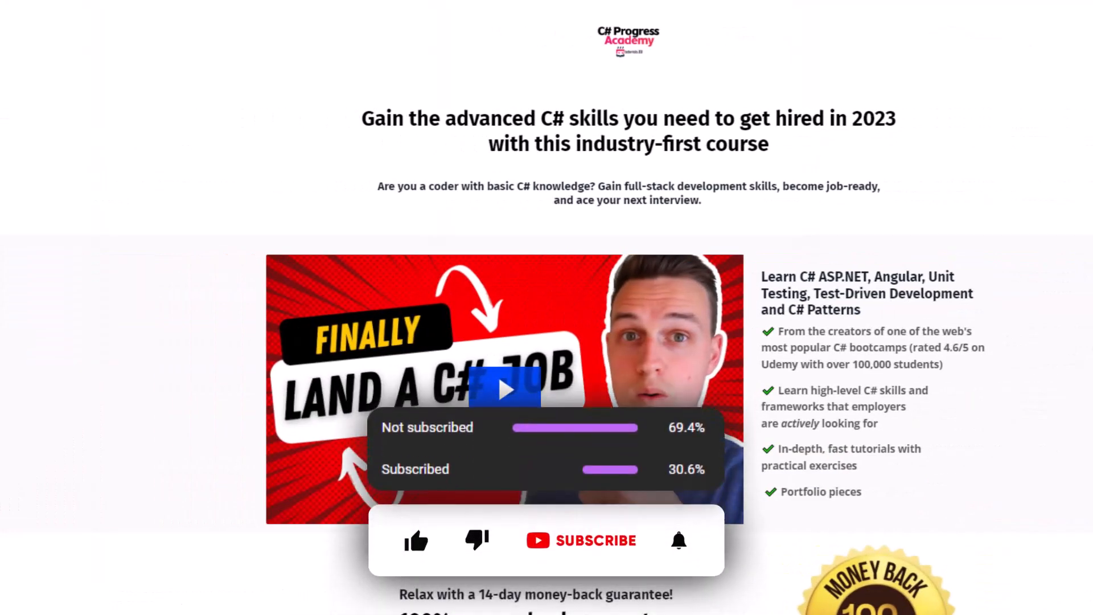
- Scroll down the course page past the job-struggle section to the skills roadmap
{"action": "left_click", "coordinate": [417, 539]}
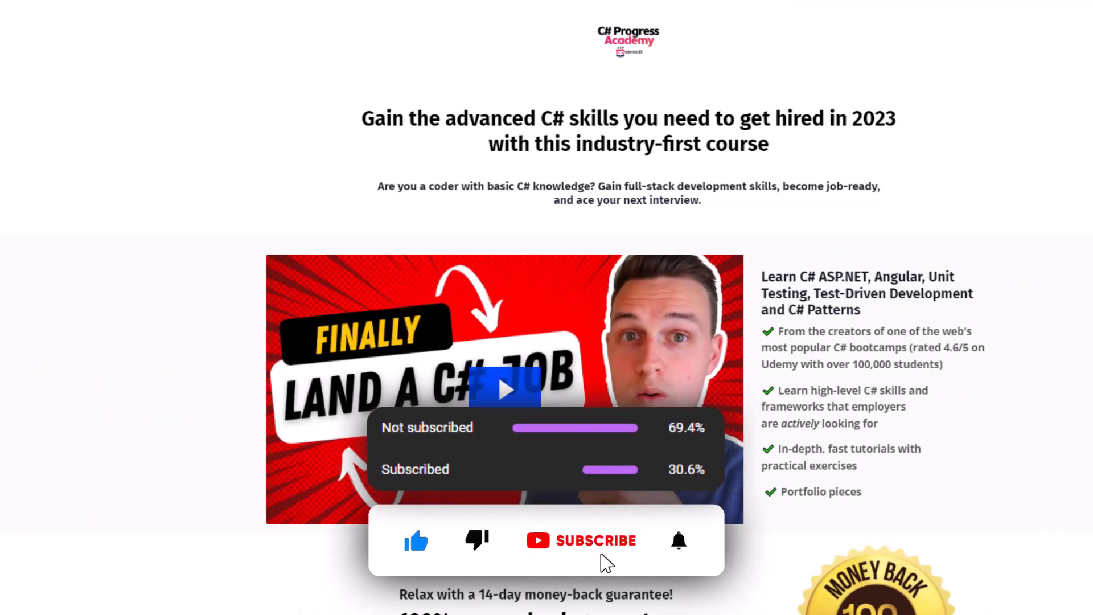
{"action": "scroll", "scroll_direction": "down", "scroll_amount": 3}
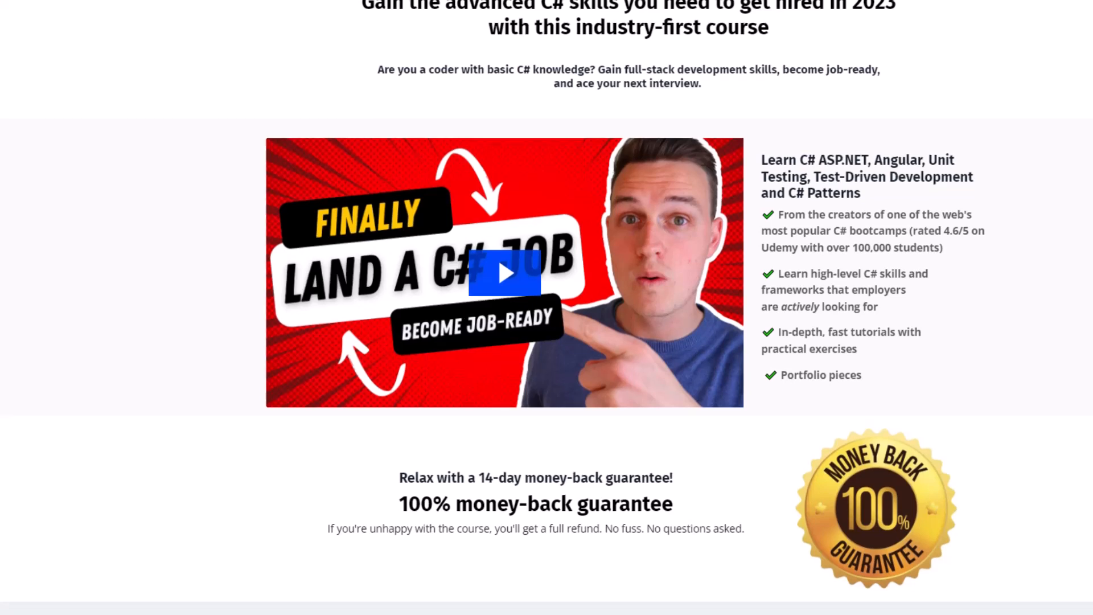
{"action": "scroll", "scroll_direction": "down", "scroll_amount": 3}
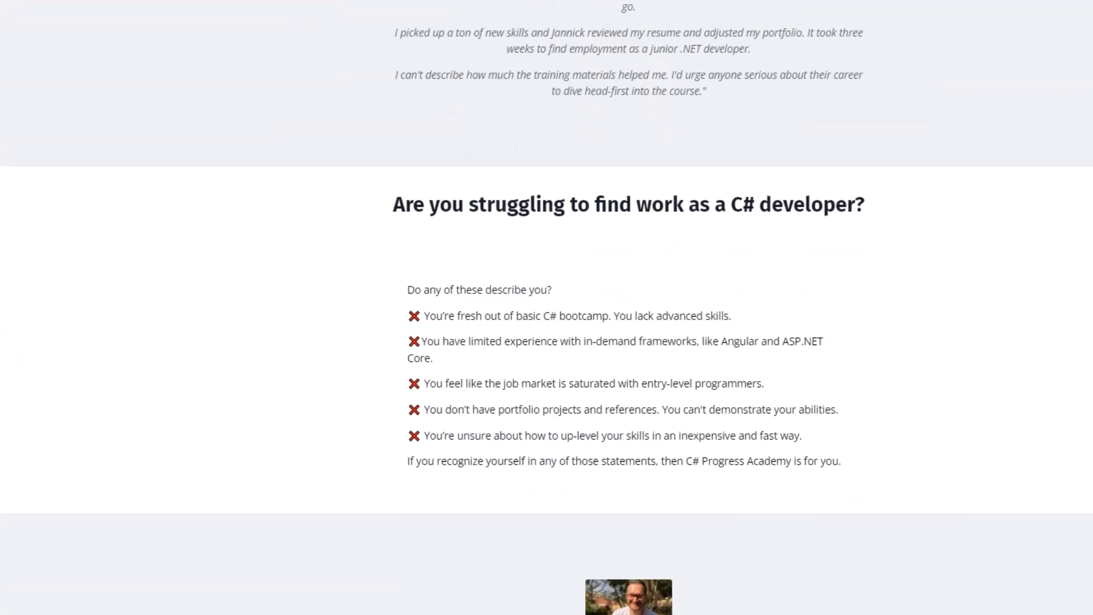
{"action": "scroll", "scroll_direction": "down", "scroll_amount": 3}
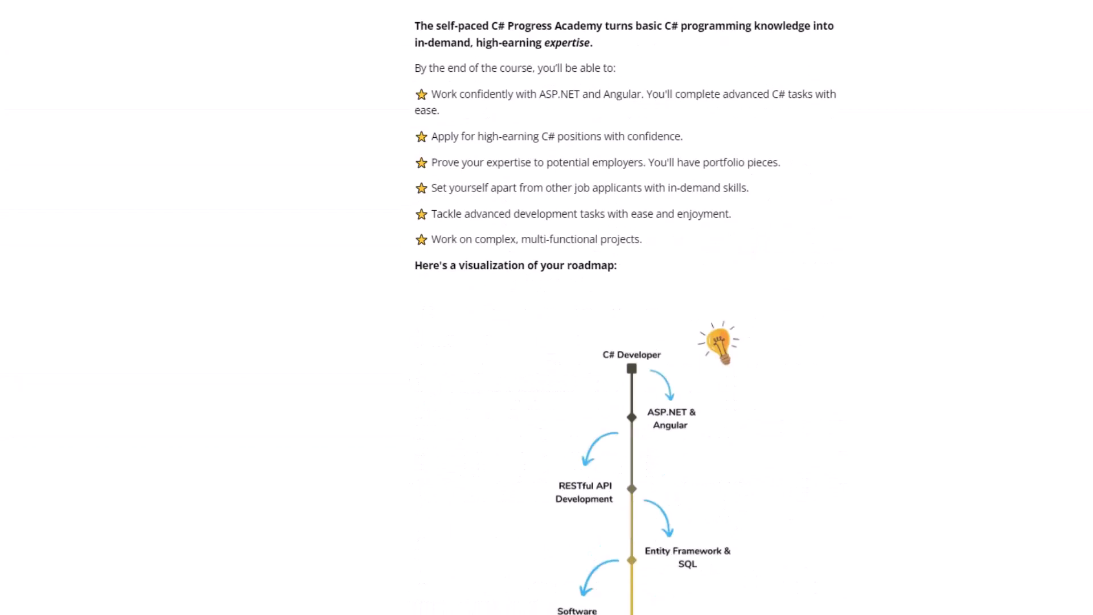